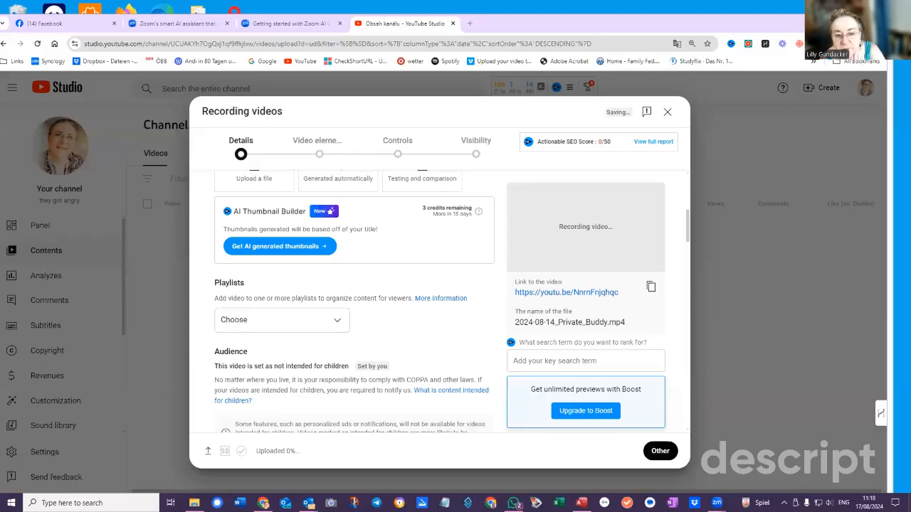
{"action": "mouse_move", "coordinate": [308, 417]}
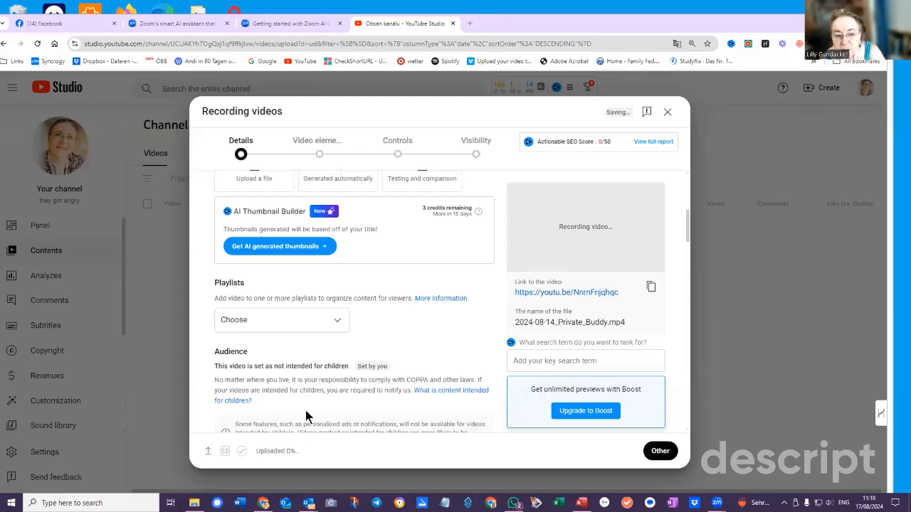
{"action": "mouse_move", "coordinate": [467, 377]}
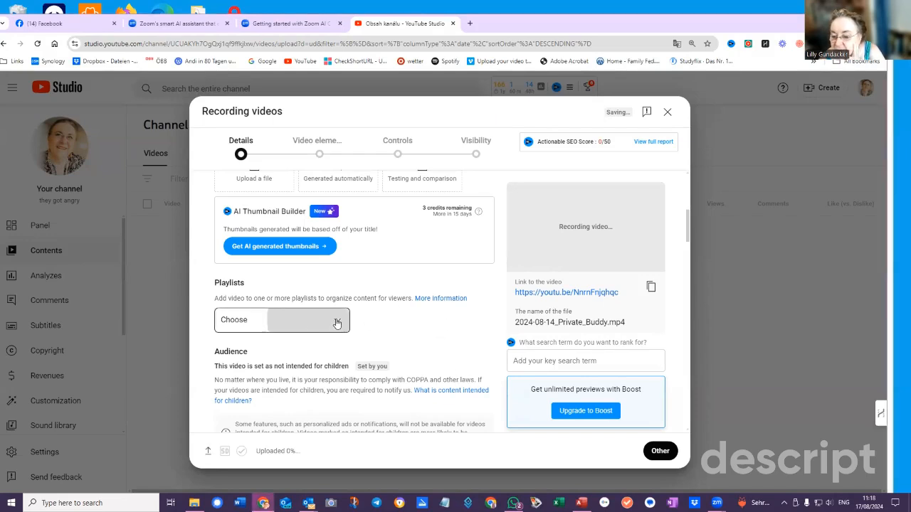
- Tick the Inspiration playlist next to Private in the playlist picker and confirm with Done
{"action": "left_click", "coordinate": [308, 319]}
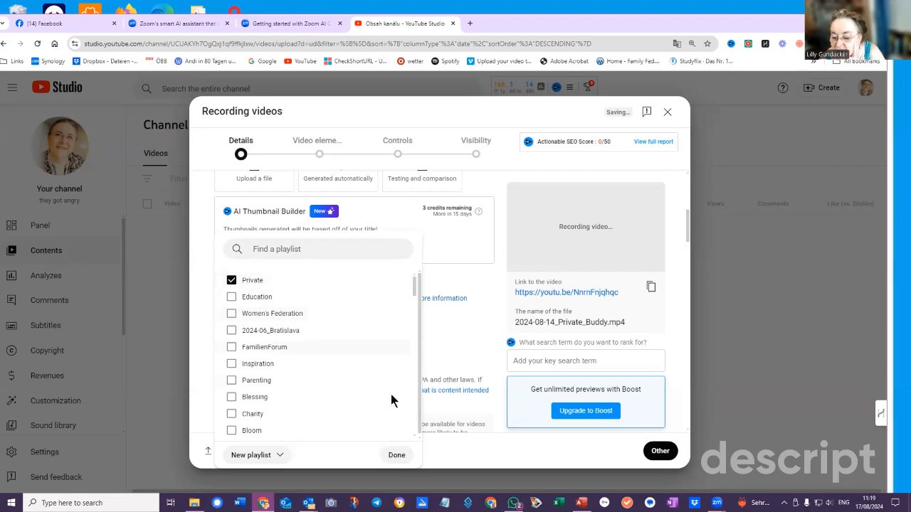
{"action": "left_click", "coordinate": [396, 456]}
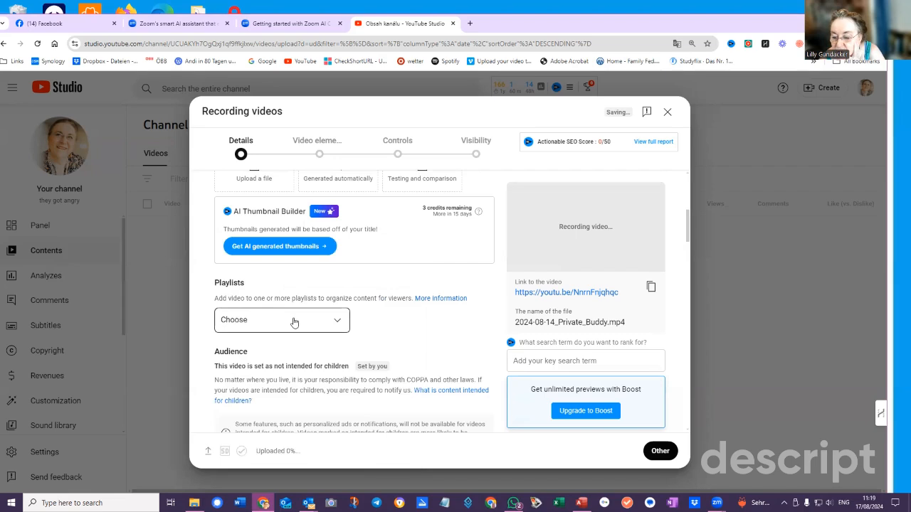
{"action": "mouse_move", "coordinate": [305, 323]}
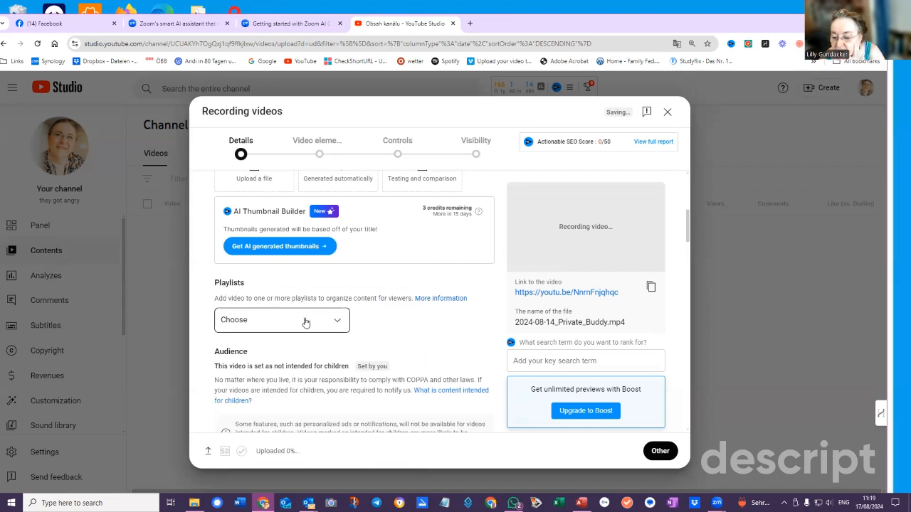
{"action": "left_click", "coordinate": [282, 319]}
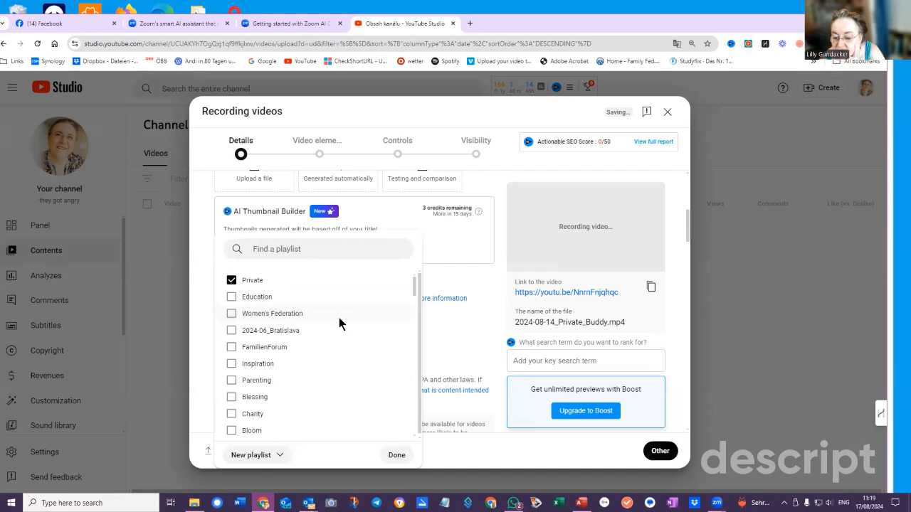
{"action": "scroll", "scroll_direction": "down", "scroll_amount": 3}
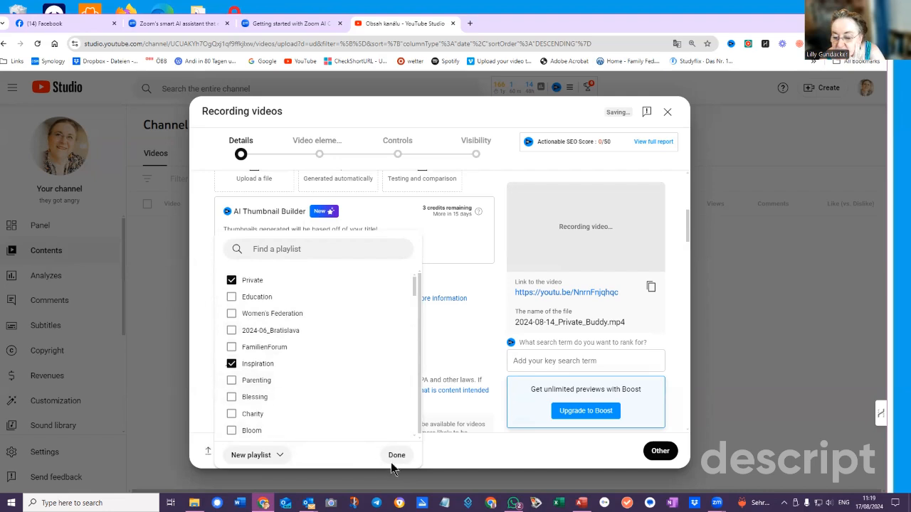
{"action": "left_click", "coordinate": [396, 456]}
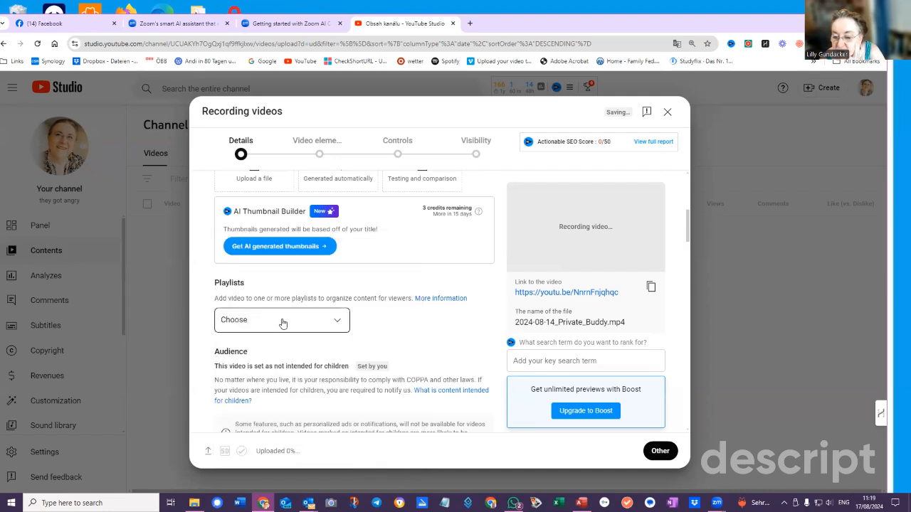
{"action": "mouse_move", "coordinate": [284, 325]}
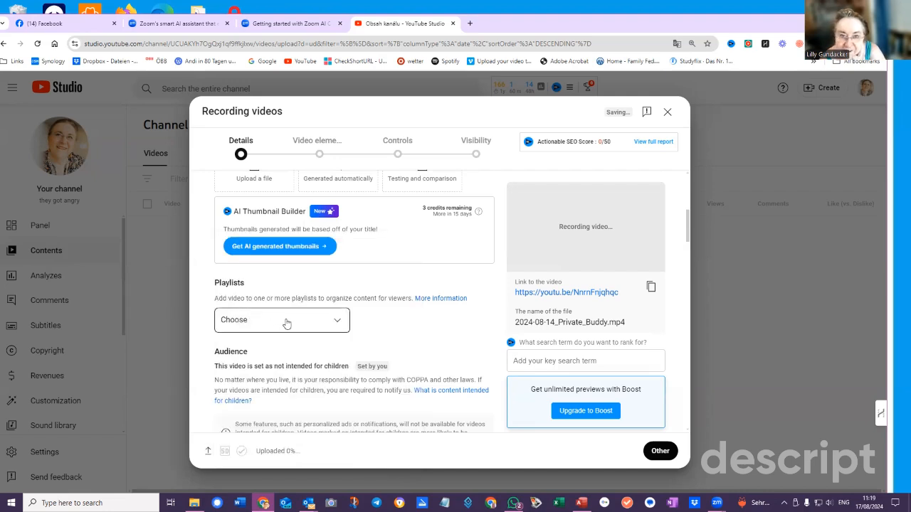
{"action": "mouse_move", "coordinate": [436, 285]}
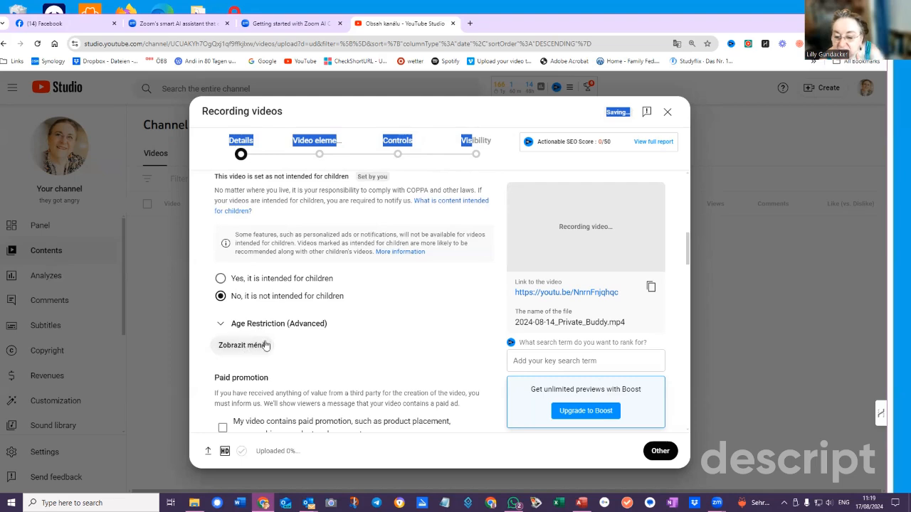
{"action": "mouse_move", "coordinate": [626, 177]}
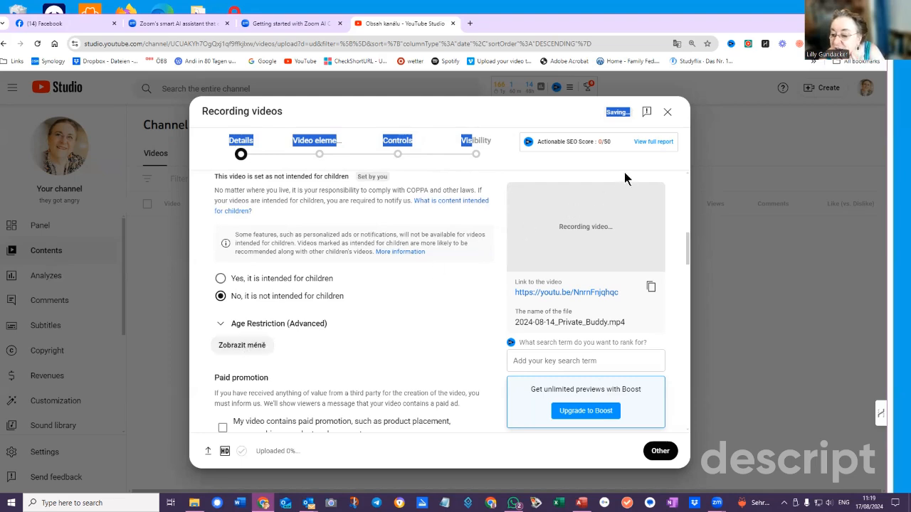
{"action": "mouse_move", "coordinate": [449, 273]}
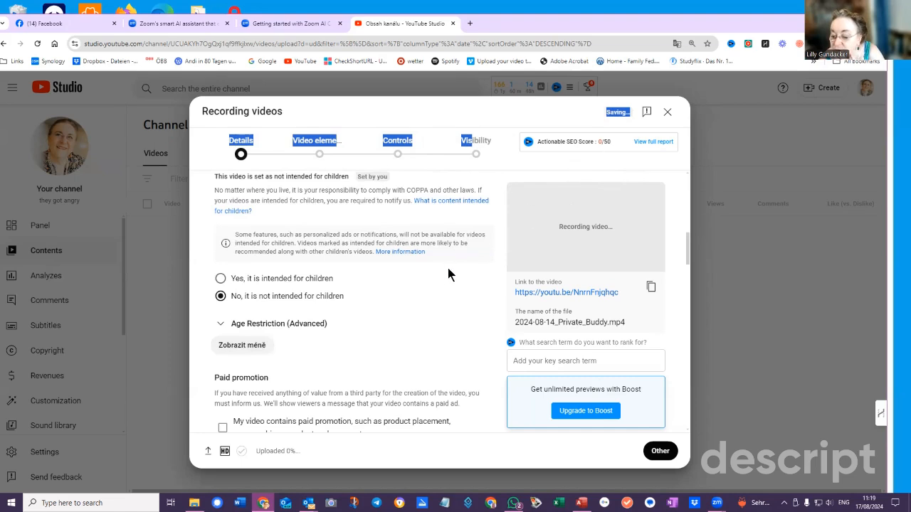
{"action": "mouse_move", "coordinate": [345, 384]}
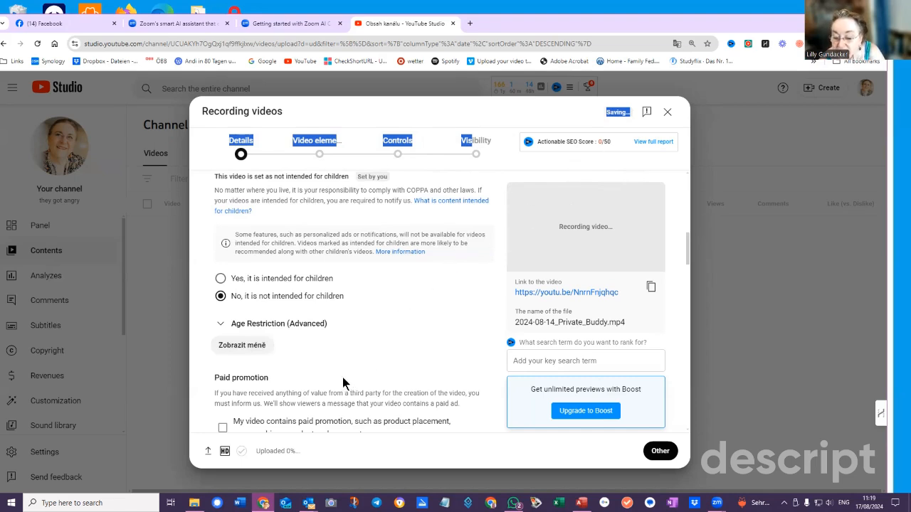
{"action": "mouse_move", "coordinate": [294, 465]}
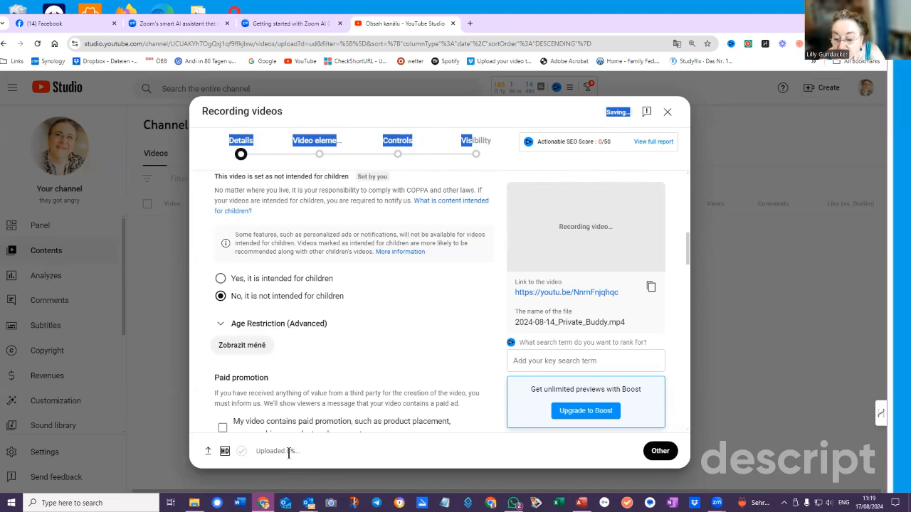
{"action": "mouse_move", "coordinate": [269, 464]}
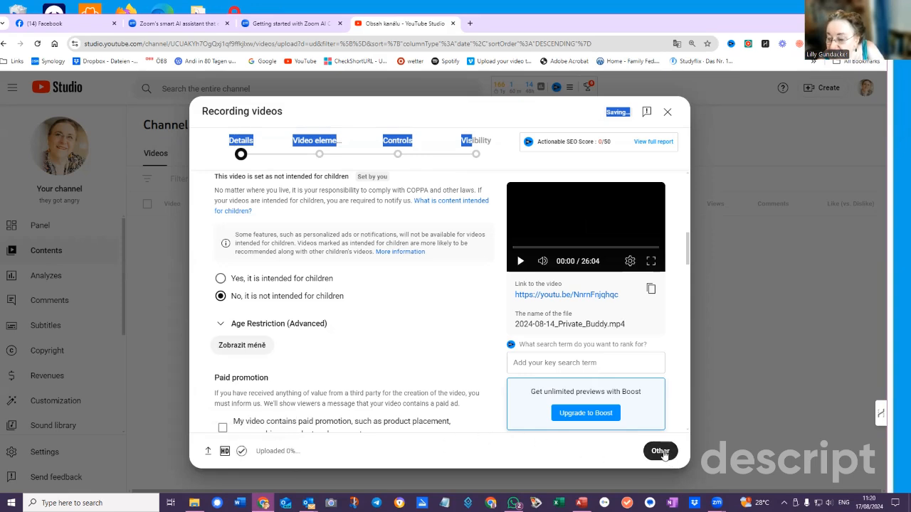
{"action": "mouse_move", "coordinate": [595, 285]}
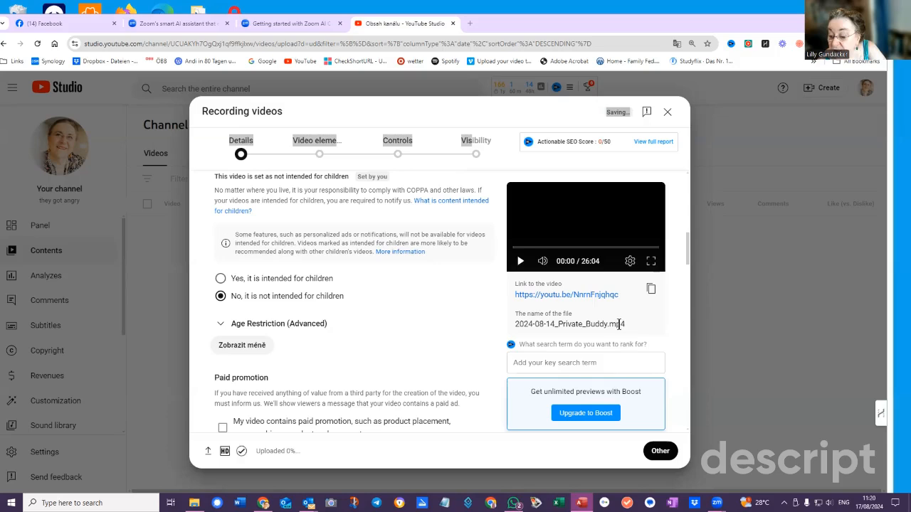
- Answer No to the Altered content question, leaving chapters, locations and concepts enabled
{"action": "scroll", "scroll_direction": "down", "scroll_amount": 3}
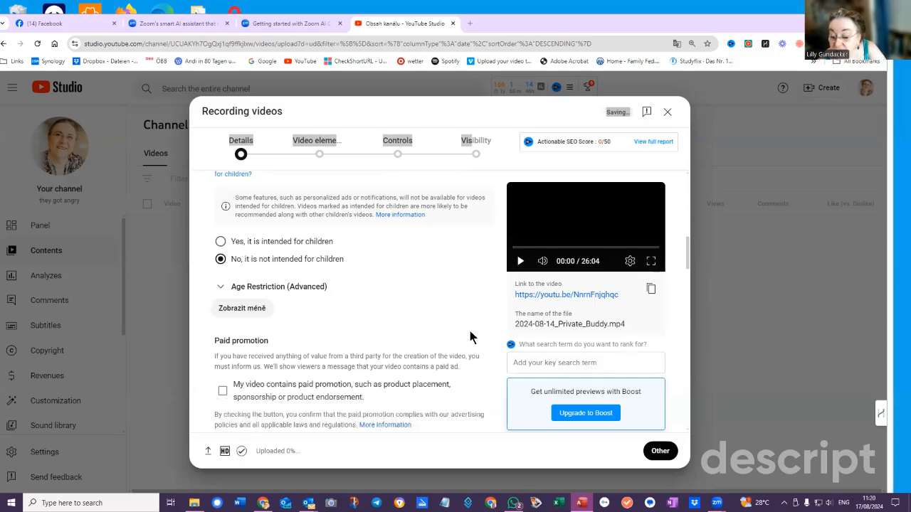
{"action": "scroll", "scroll_direction": "down", "scroll_amount": 3}
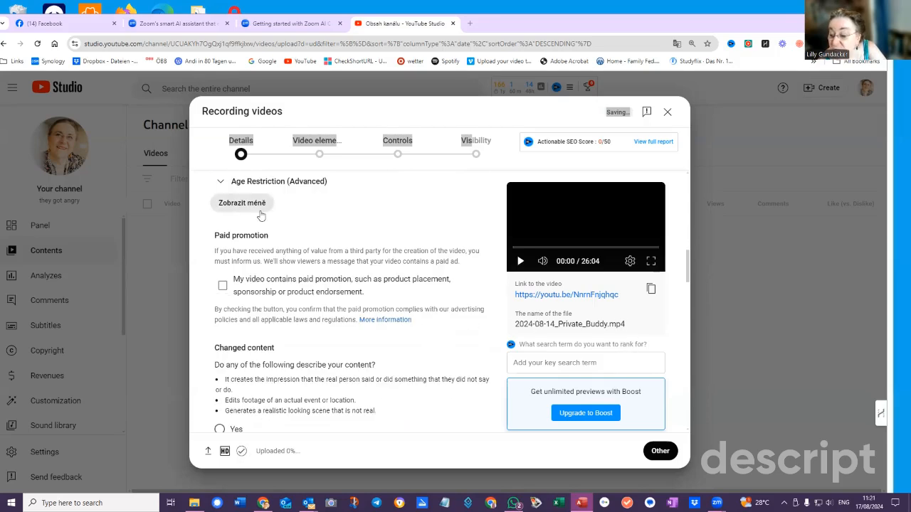
{"action": "mouse_move", "coordinate": [259, 207]}
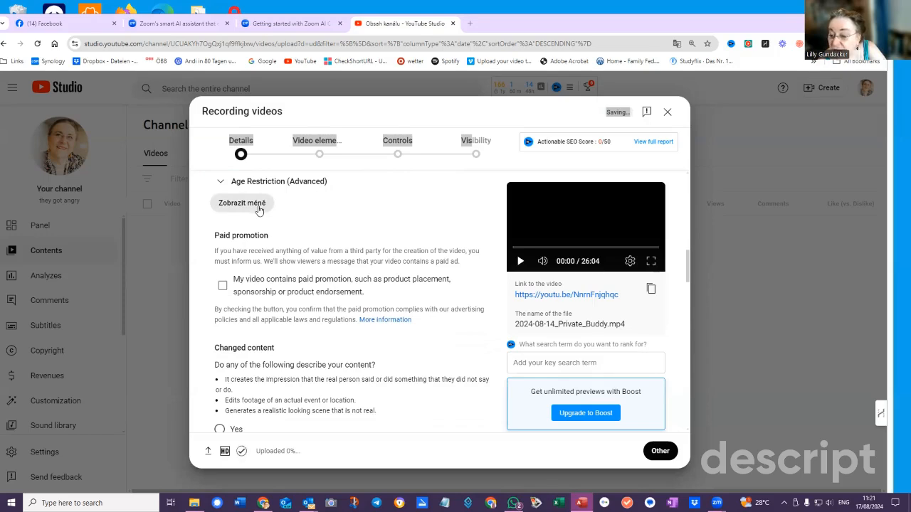
{"action": "mouse_move", "coordinate": [689, 92]}
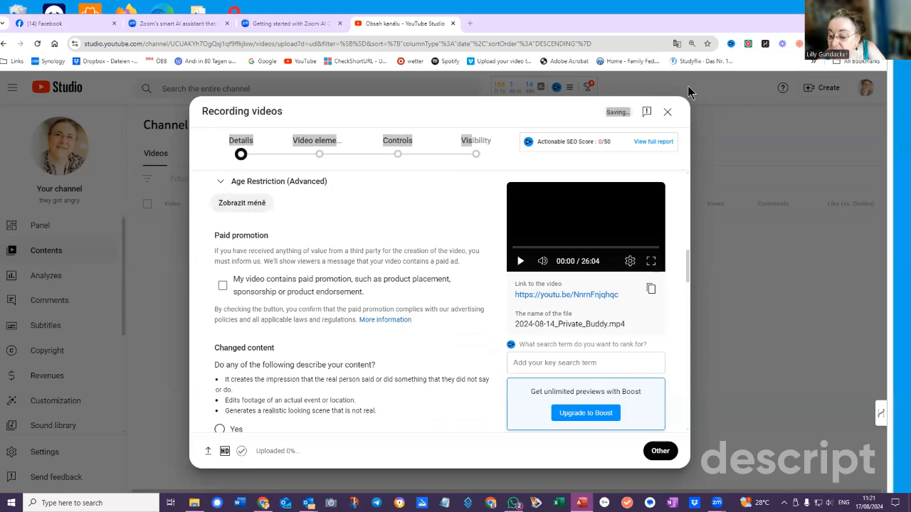
{"action": "scroll", "scroll_direction": "down", "scroll_amount": 3}
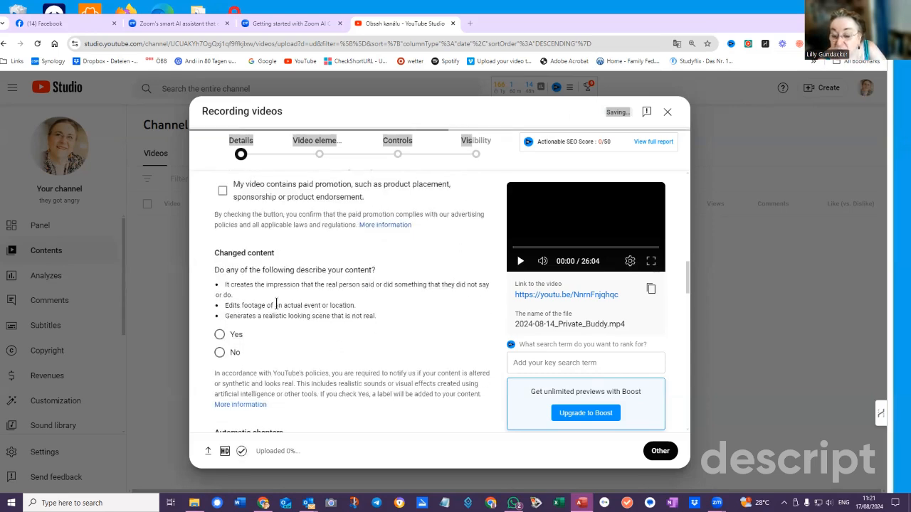
{"action": "left_click", "coordinate": [397, 153]}
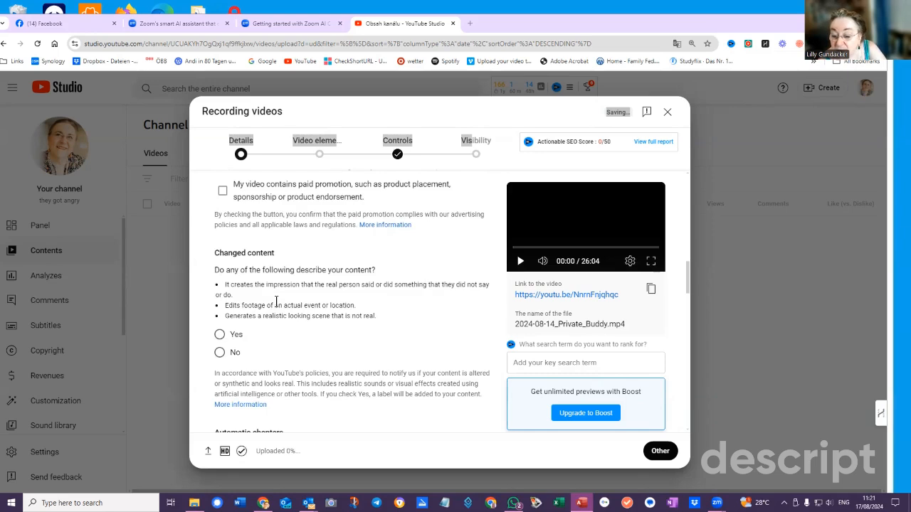
{"action": "left_click", "coordinate": [219, 353]}
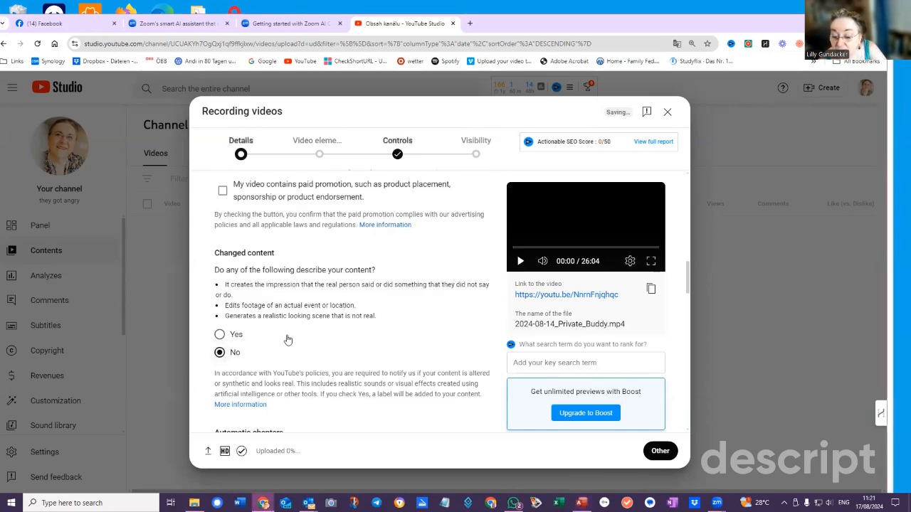
{"action": "scroll", "scroll_direction": "down", "scroll_amount": 3}
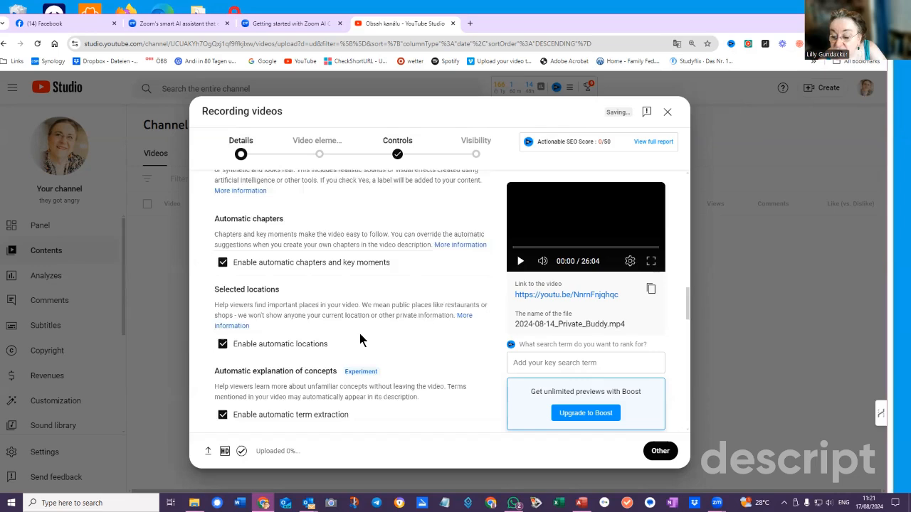
- Add a 'reflection' tag after Peace and Education, then reach the language and recording sections
{"action": "scroll", "scroll_direction": "down", "scroll_amount": 3}
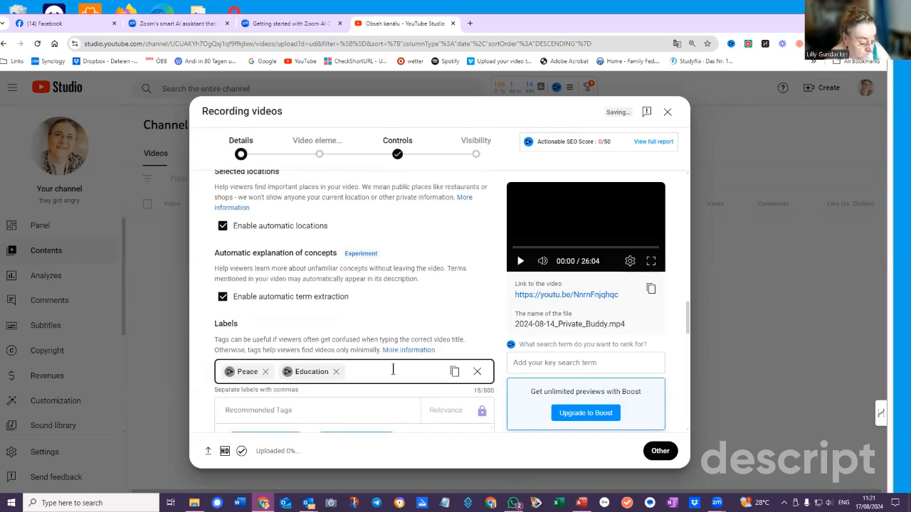
{"action": "type", "text": "reflection"}
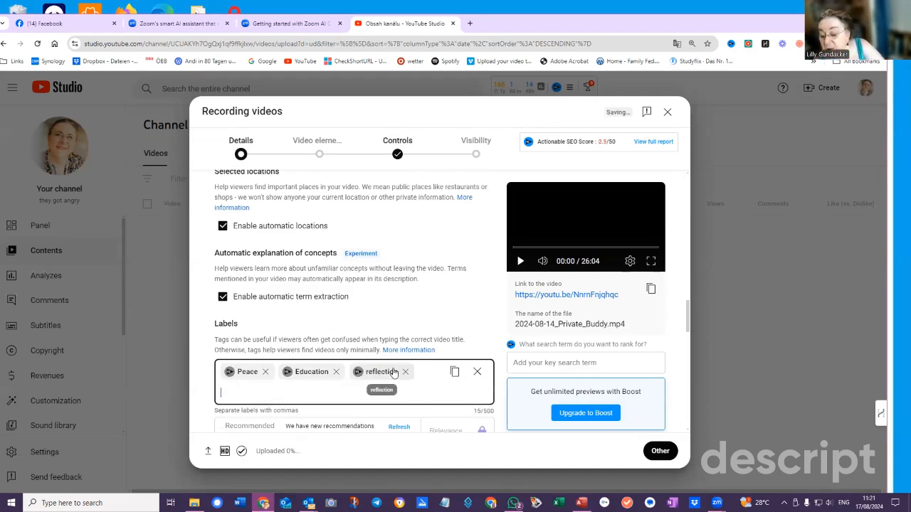
{"action": "scroll", "scroll_direction": "down", "scroll_amount": 3}
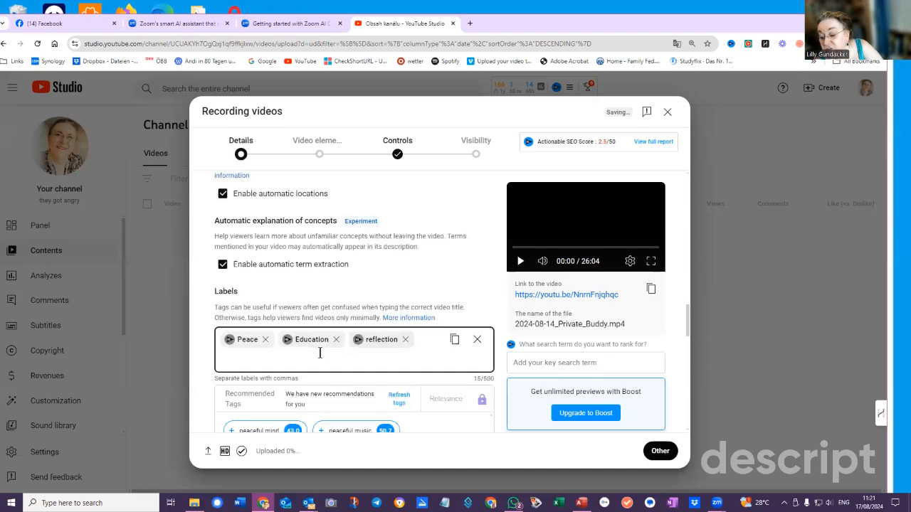
{"action": "scroll", "scroll_direction": "down", "scroll_amount": 3}
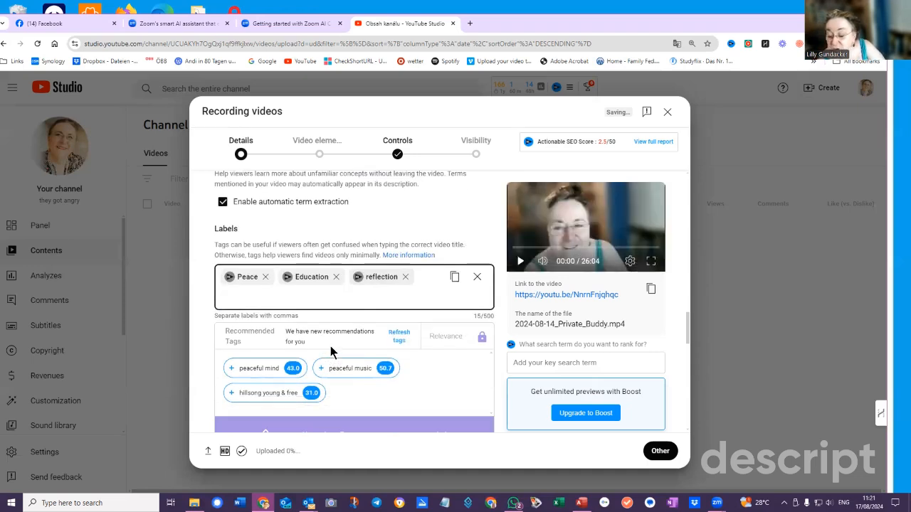
{"action": "scroll", "scroll_direction": "down", "scroll_amount": 3}
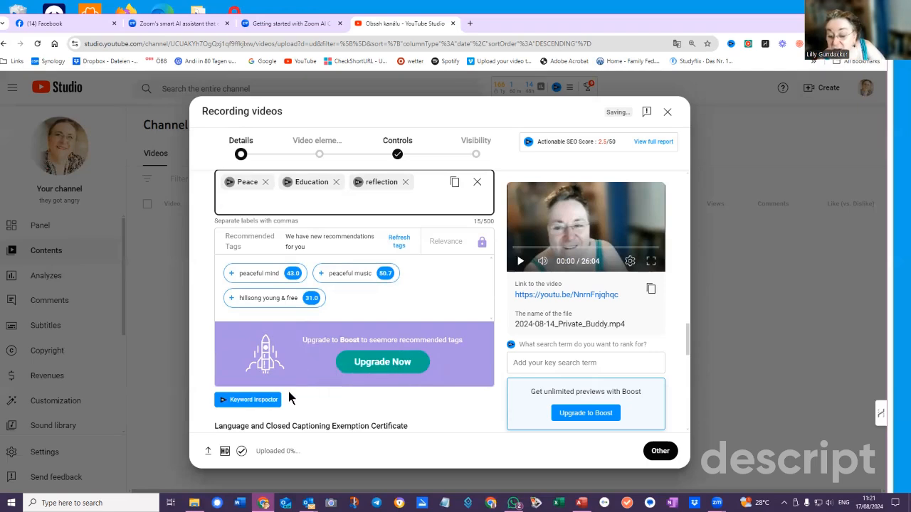
{"action": "scroll", "scroll_direction": "down", "scroll_amount": 3}
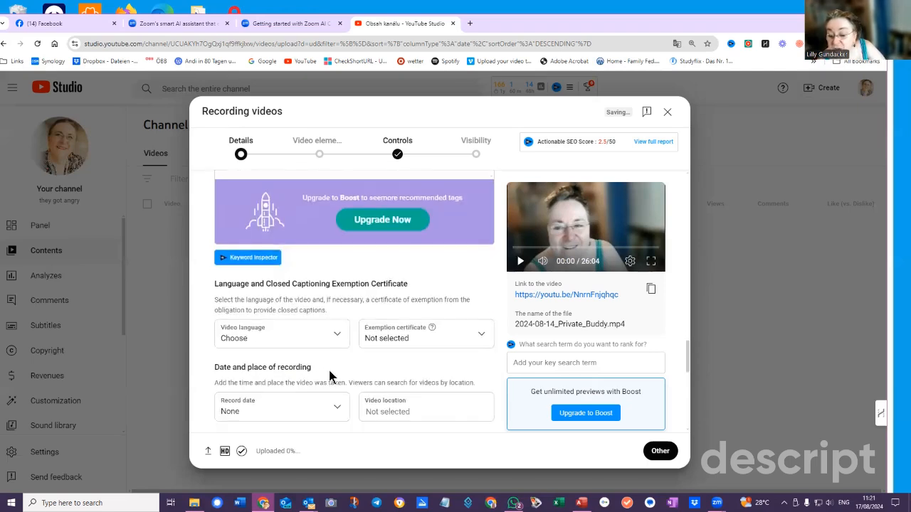
- Leave the video language unchanged and set the recording location to Vienna
{"action": "left_click", "coordinate": [282, 335]}
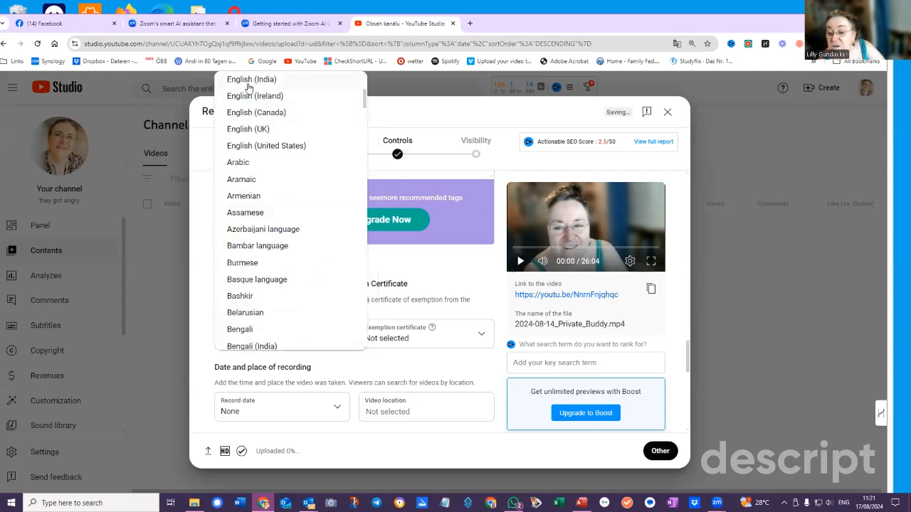
{"action": "left_click", "coordinate": [282, 410]}
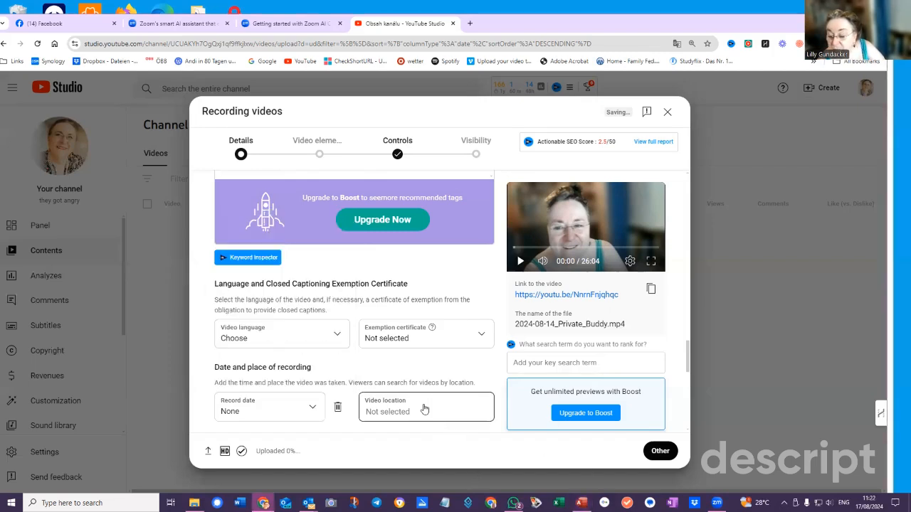
{"action": "type", "text": "Hledat"}
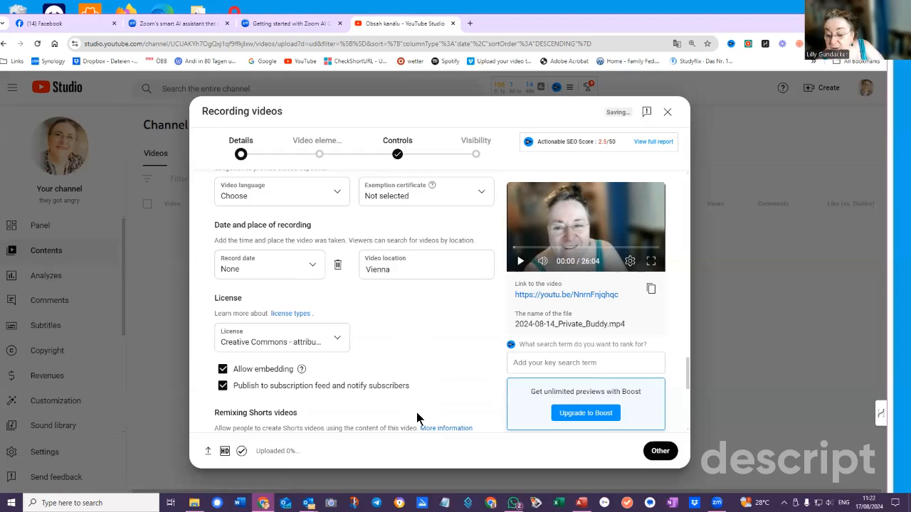
- Enable 'See how many viewers like this video' under Comments and ratings
{"action": "scroll", "scroll_direction": "down", "scroll_amount": 3}
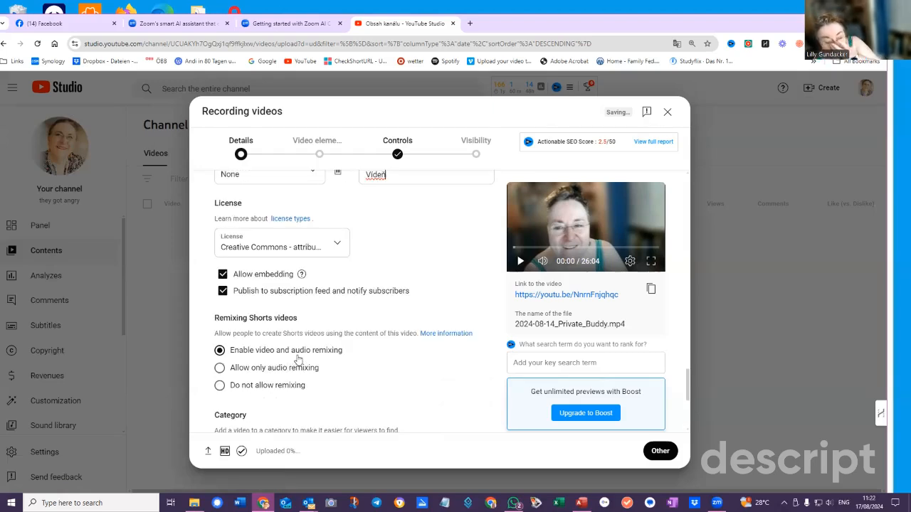
{"action": "mouse_move", "coordinate": [295, 363]}
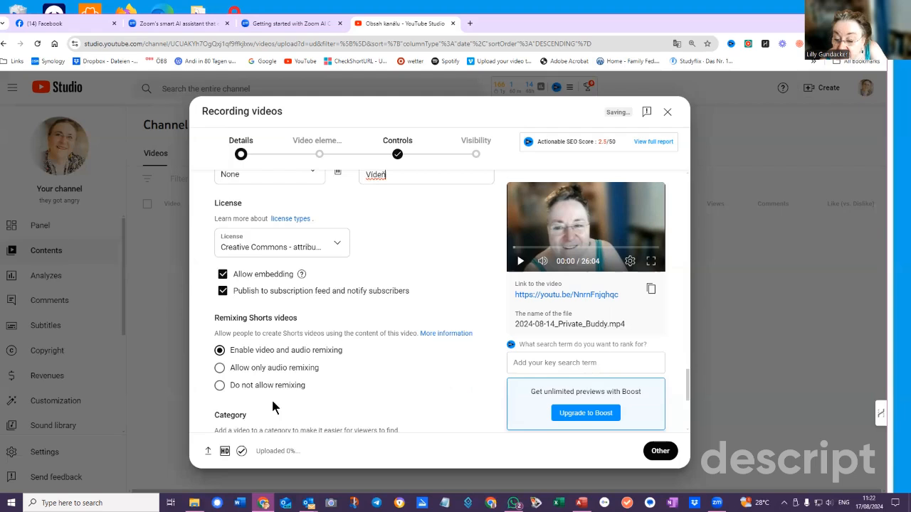
{"action": "scroll", "scroll_direction": "down", "scroll_amount": 3}
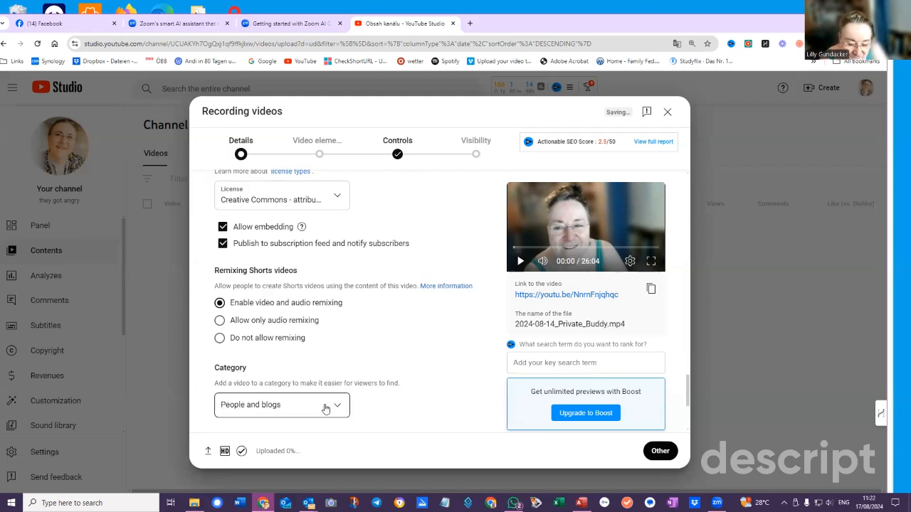
{"action": "mouse_move", "coordinate": [327, 361]}
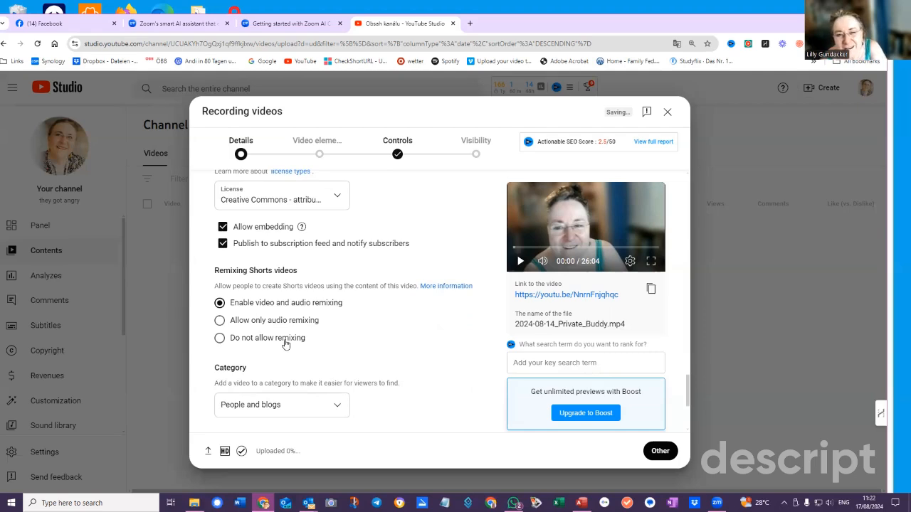
{"action": "mouse_move", "coordinate": [341, 400]}
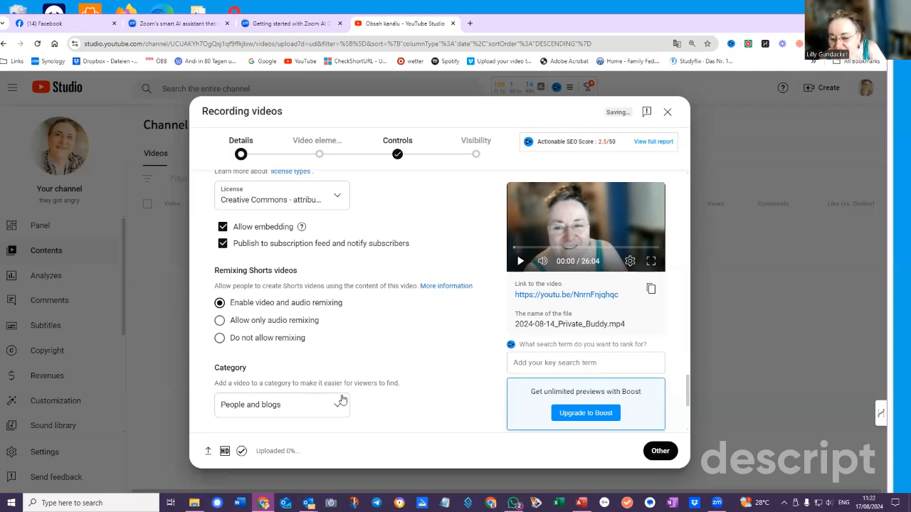
{"action": "scroll", "scroll_direction": "down", "scroll_amount": 3}
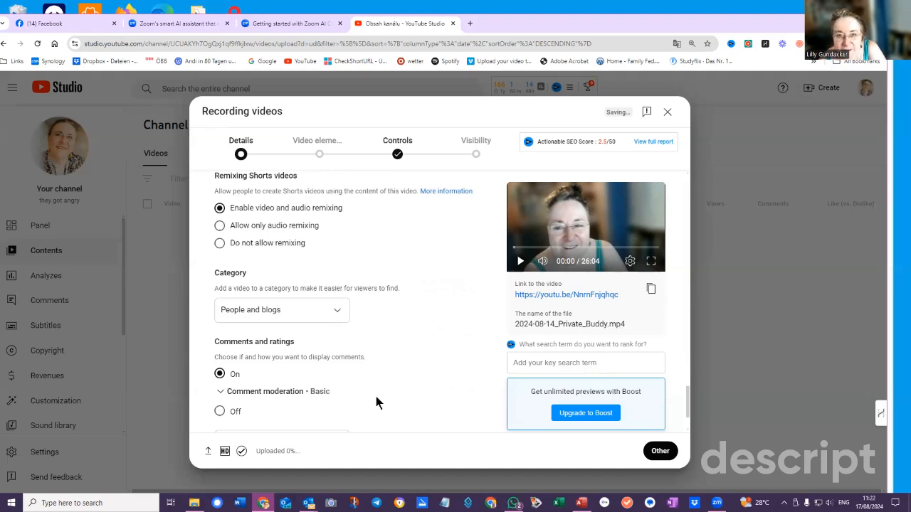
{"action": "scroll", "scroll_direction": "down", "scroll_amount": 3}
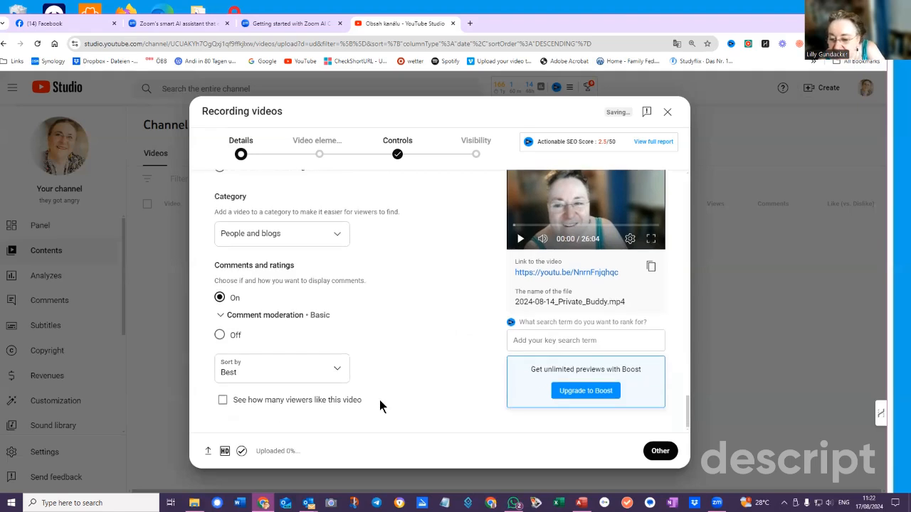
{"action": "left_click", "coordinate": [222, 399]}
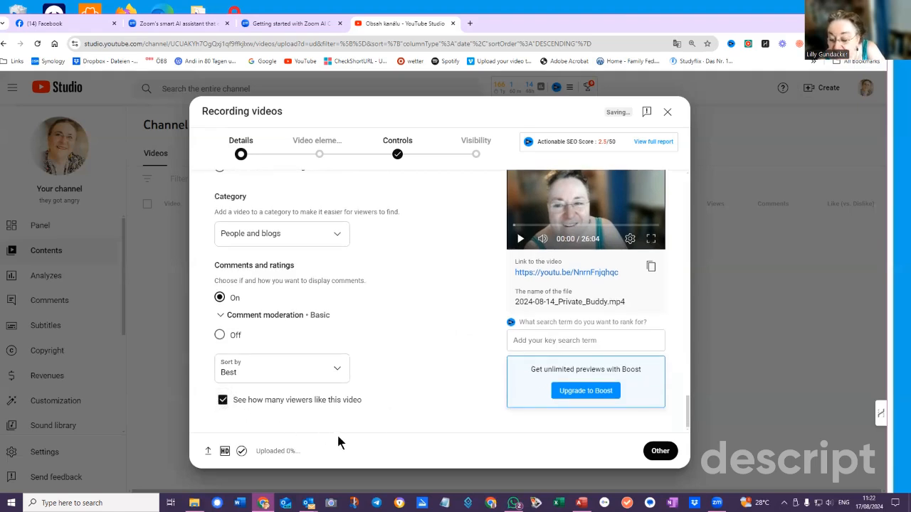
{"action": "mouse_move", "coordinate": [454, 398]}
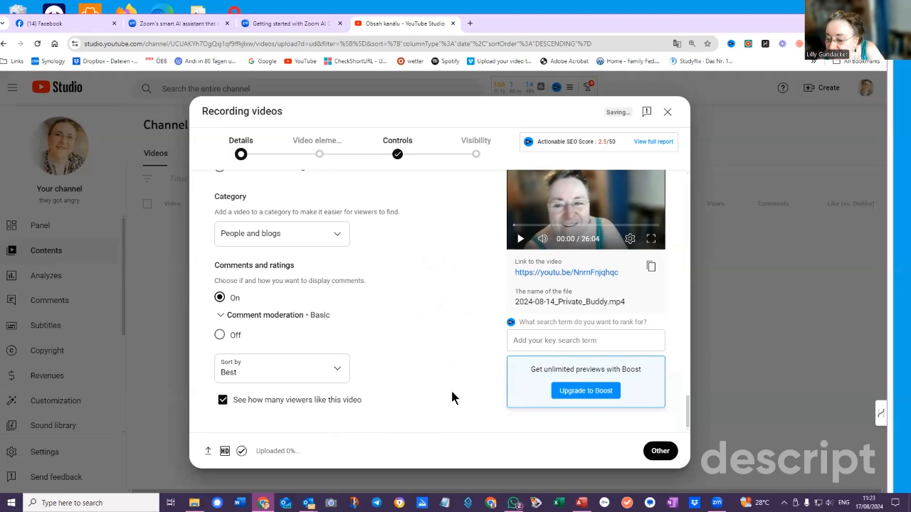
{"action": "mouse_move", "coordinate": [455, 395]}
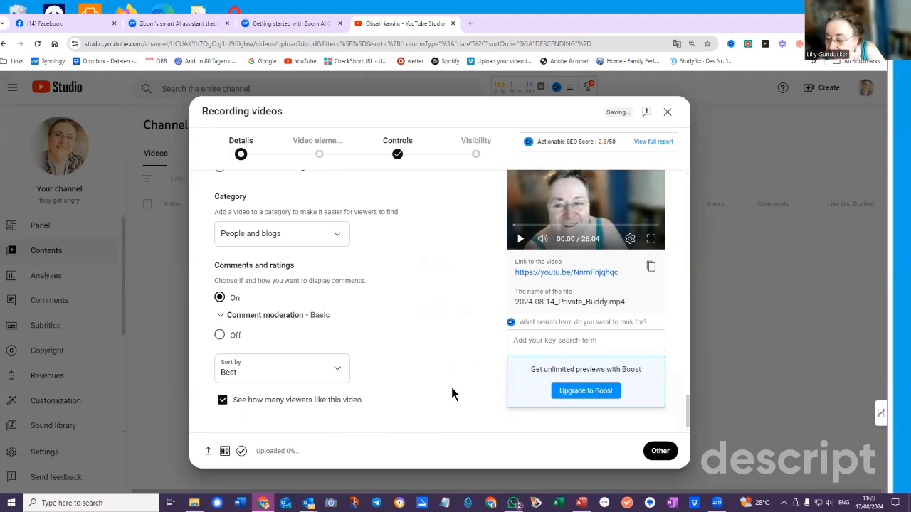
{"action": "mouse_move", "coordinate": [640, 421]}
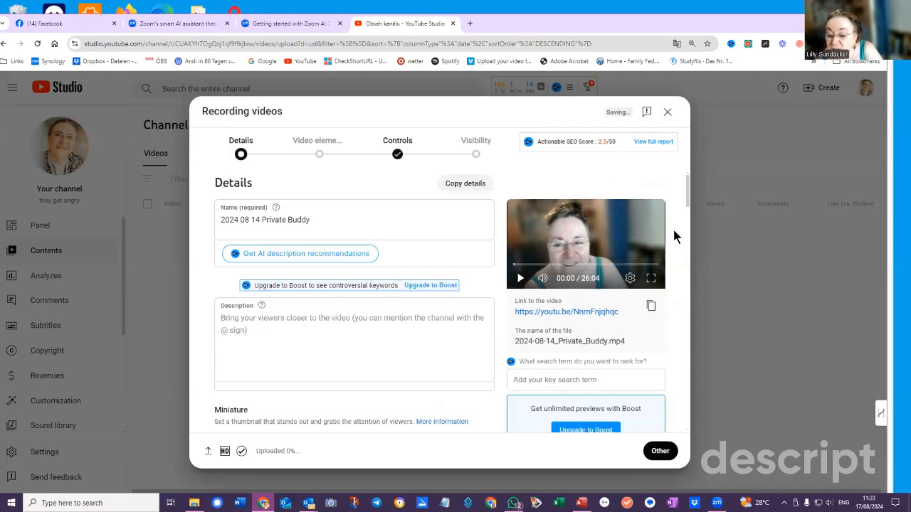
{"action": "mouse_move", "coordinate": [330, 197]}
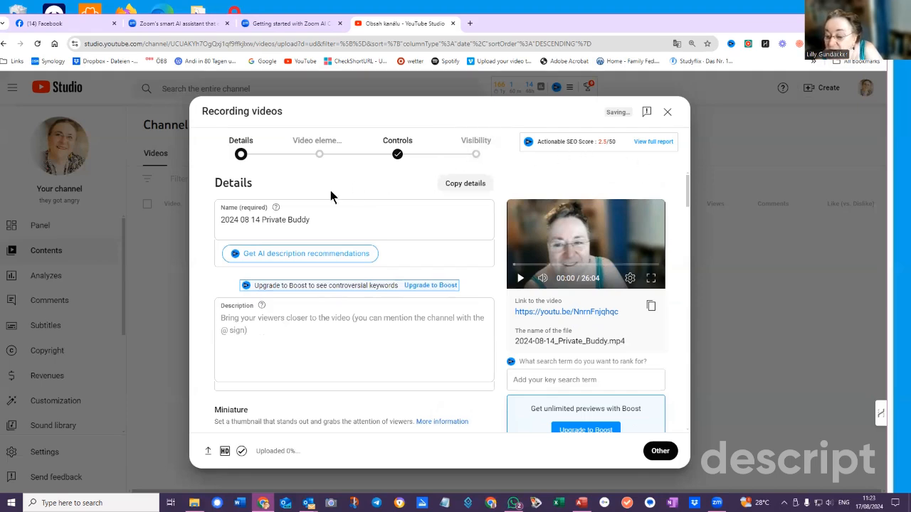
{"action": "mouse_move", "coordinate": [563, 424]}
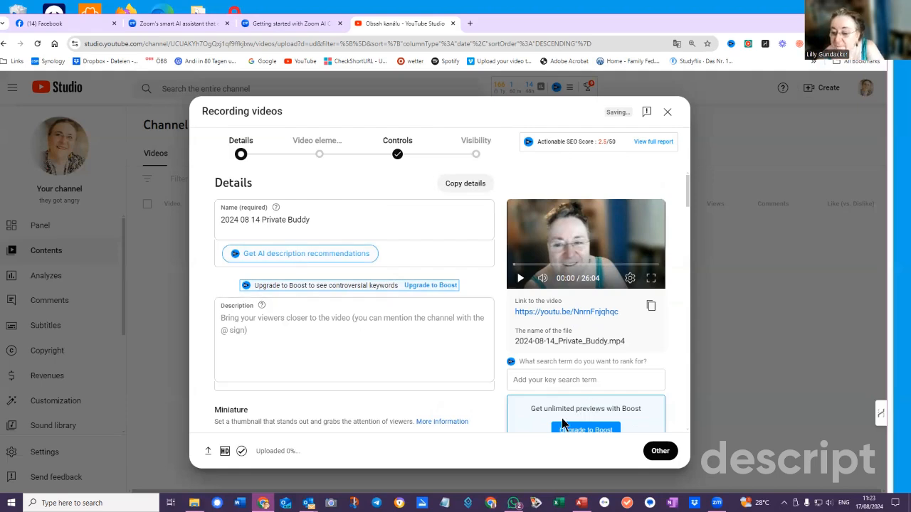
{"action": "mouse_move", "coordinate": [552, 458]}
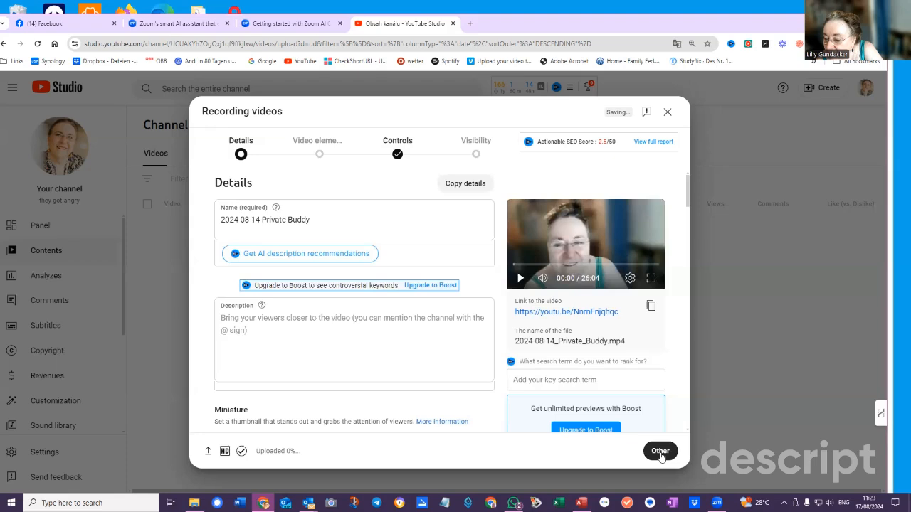
- Advance through Video elements and copyright checks to the Visibility step
{"action": "left_click", "coordinate": [660, 450]}
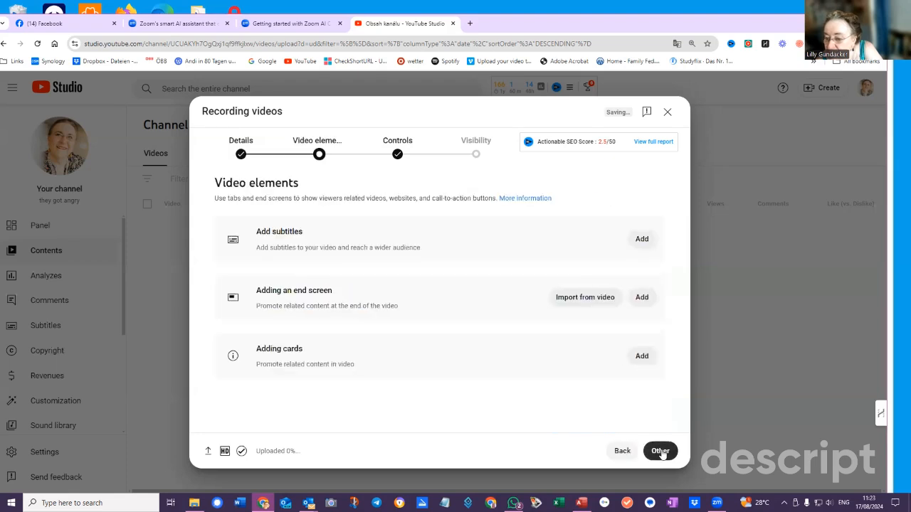
{"action": "left_click", "coordinate": [660, 450]}
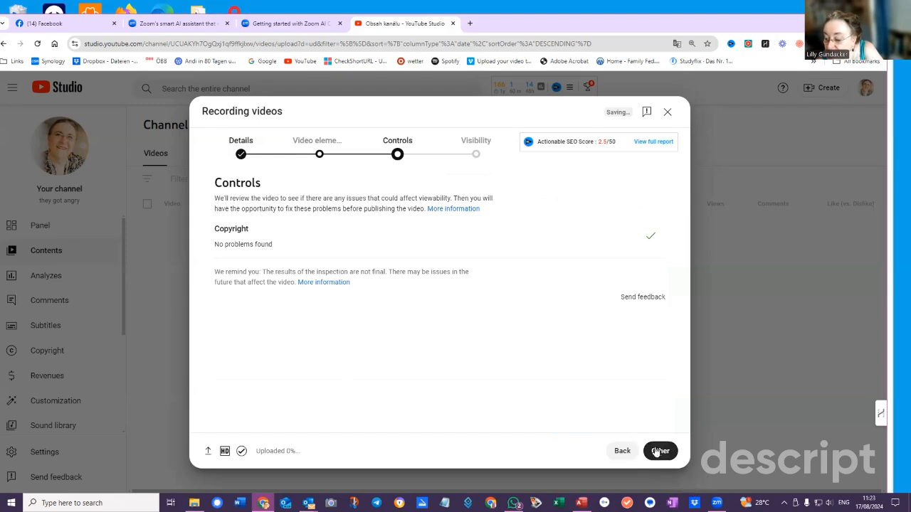
{"action": "left_click", "coordinate": [661, 449]}
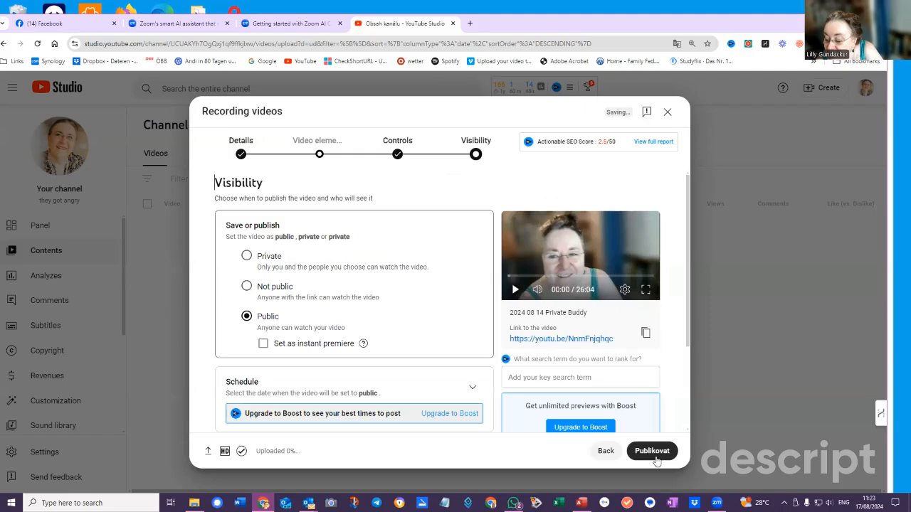
{"action": "mouse_move", "coordinate": [658, 461]}
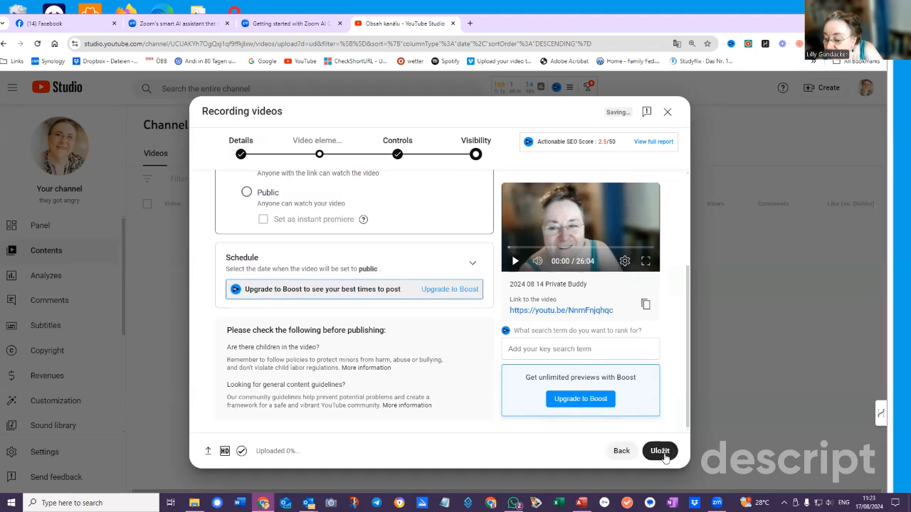
{"action": "mouse_move", "coordinate": [595, 441]}
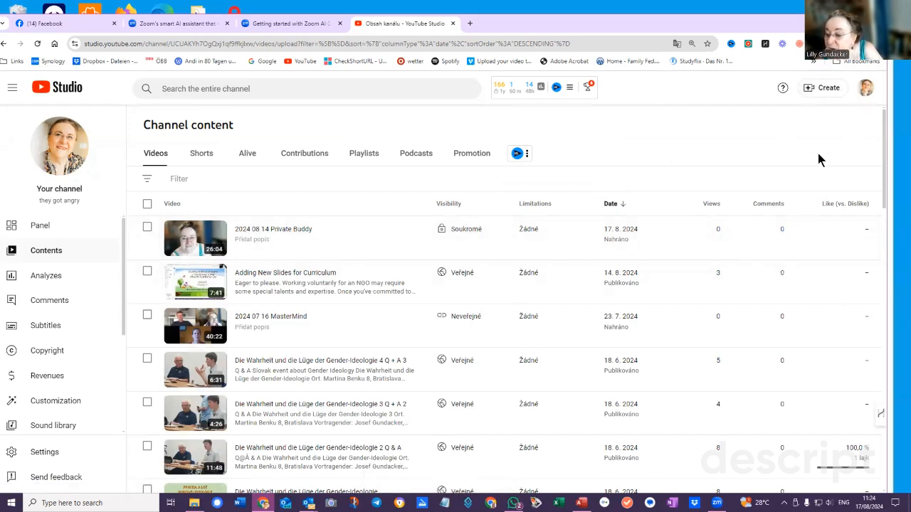
{"action": "mouse_move", "coordinate": [865, 89]}
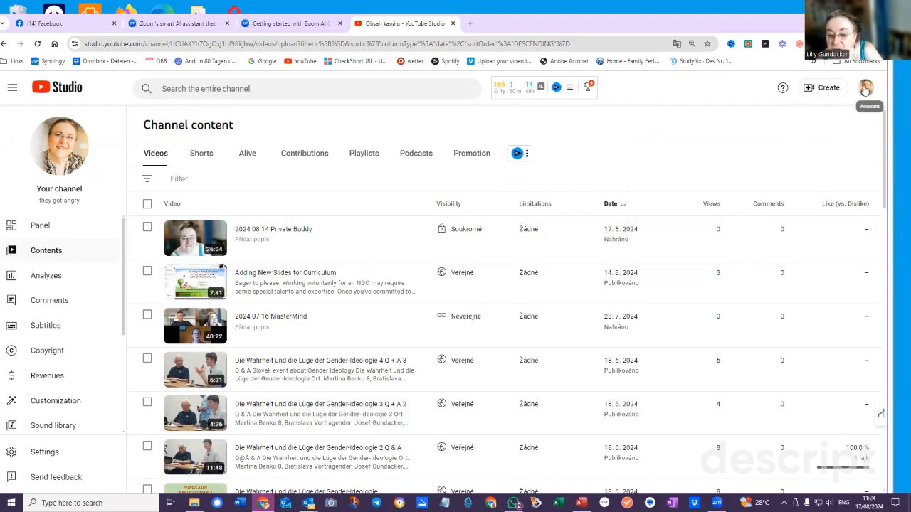
- Go from the profile menu to the channel's public YouTube page
{"action": "left_click", "coordinate": [866, 88]}
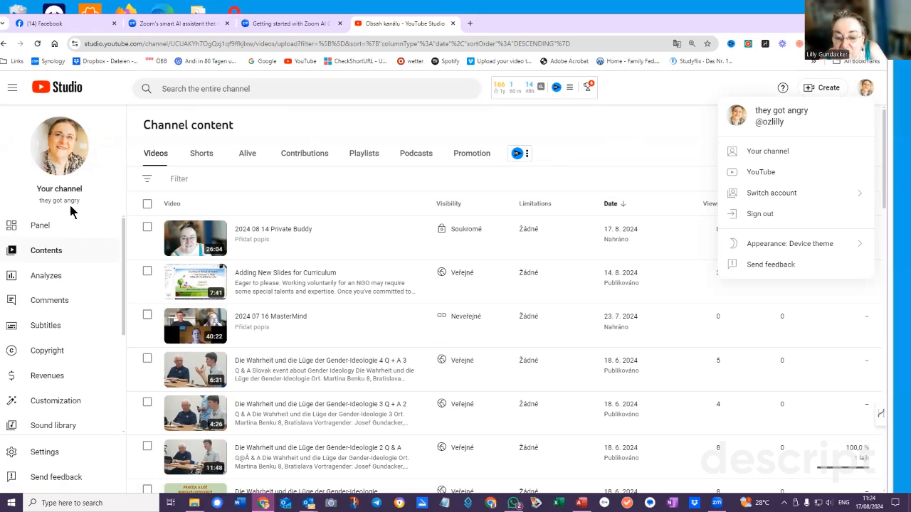
{"action": "mouse_move", "coordinate": [60, 145]}
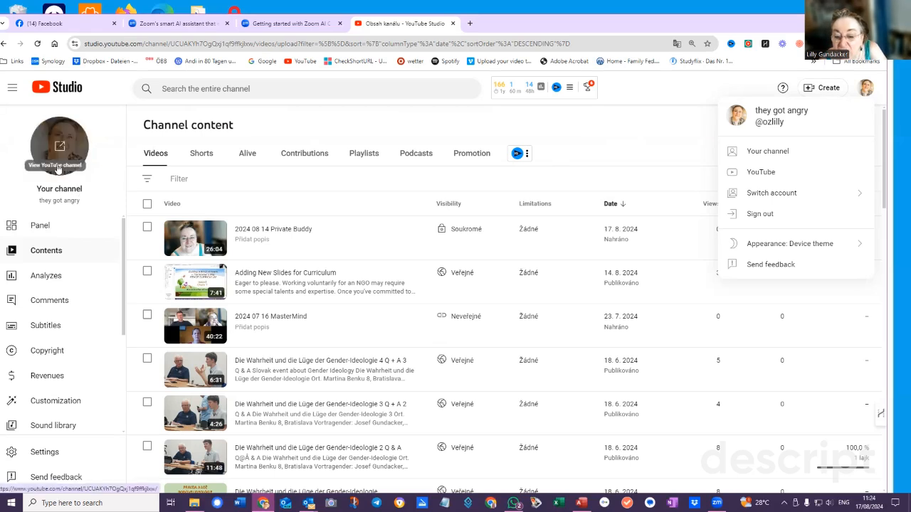
{"action": "left_click", "coordinate": [767, 151]}
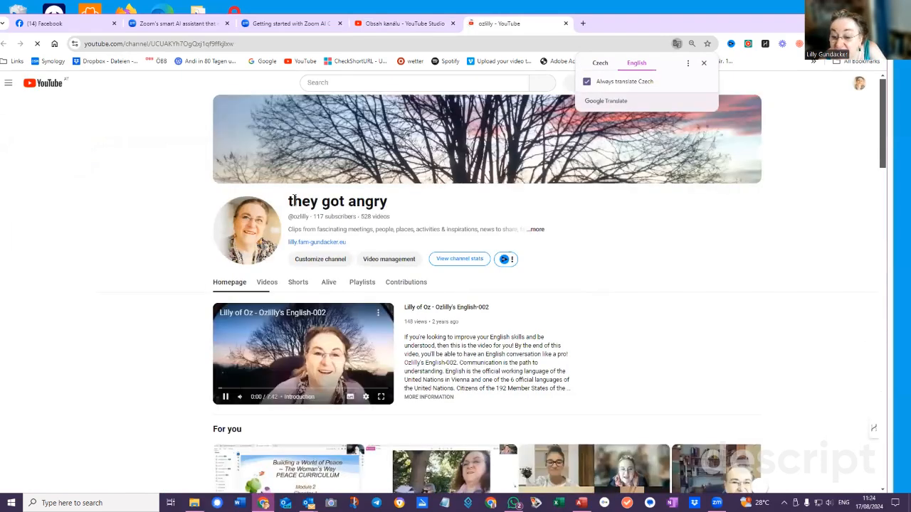
- Dismiss the translate offer and enter Customize channel for the channel
{"action": "left_click", "coordinate": [9, 83]}
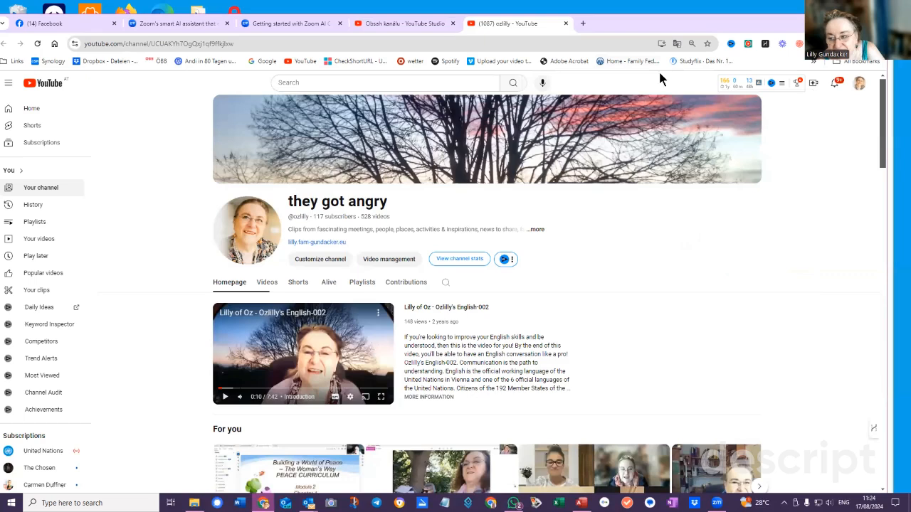
{"action": "mouse_move", "coordinate": [639, 97]}
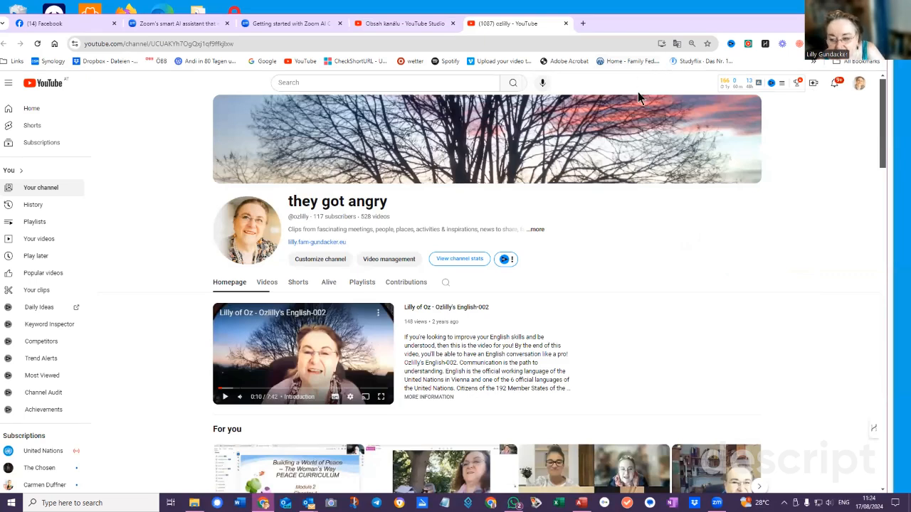
{"action": "mouse_move", "coordinate": [639, 117]}
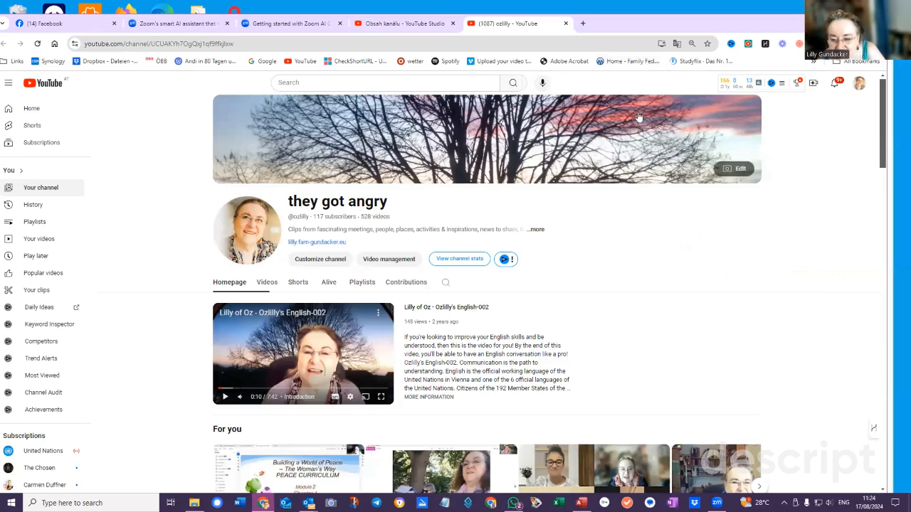
{"action": "mouse_move", "coordinate": [761, 136]}
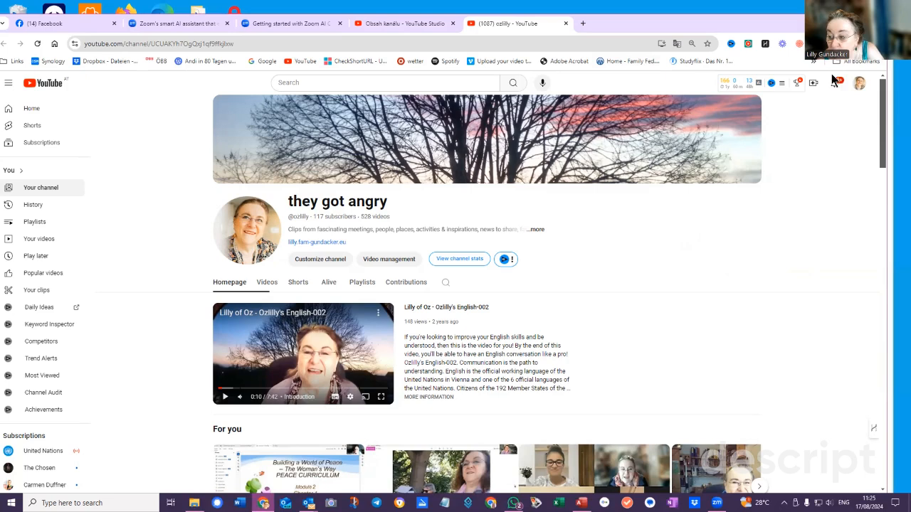
{"action": "mouse_move", "coordinate": [404, 219]}
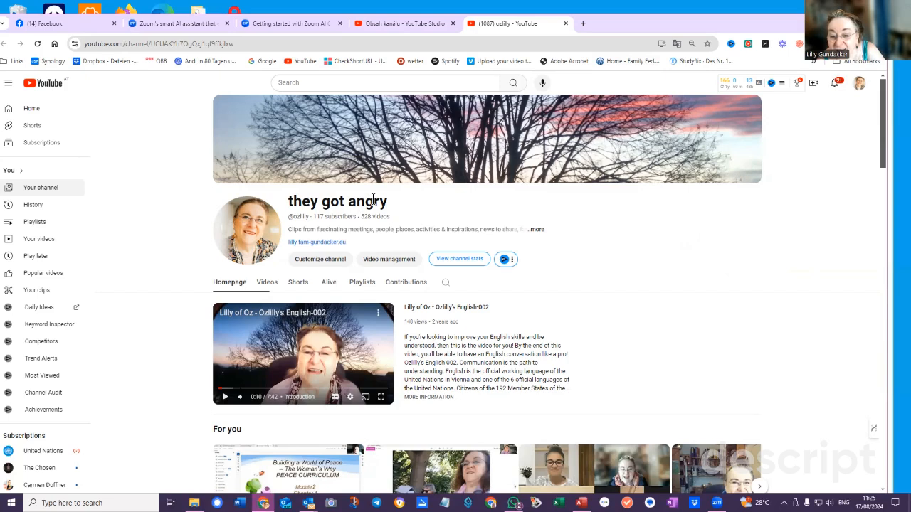
{"action": "mouse_move", "coordinate": [402, 209]}
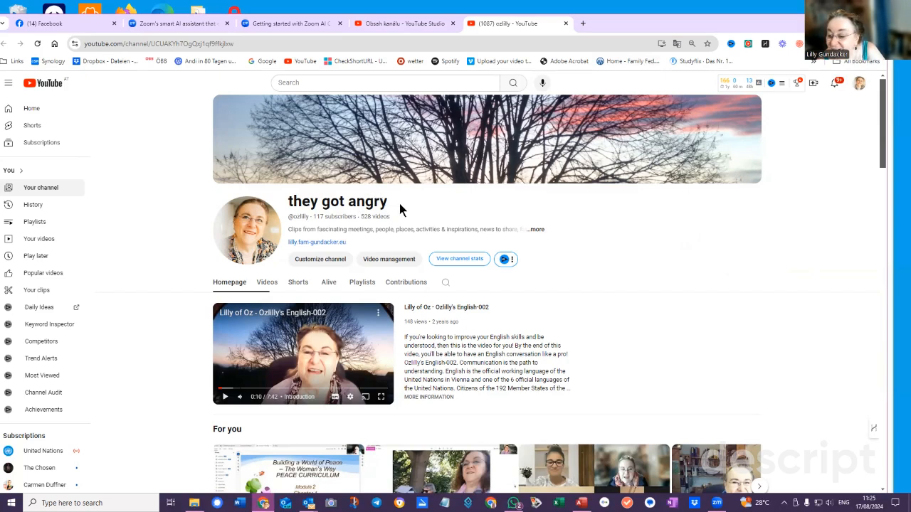
{"action": "left_click", "coordinate": [387, 202]}
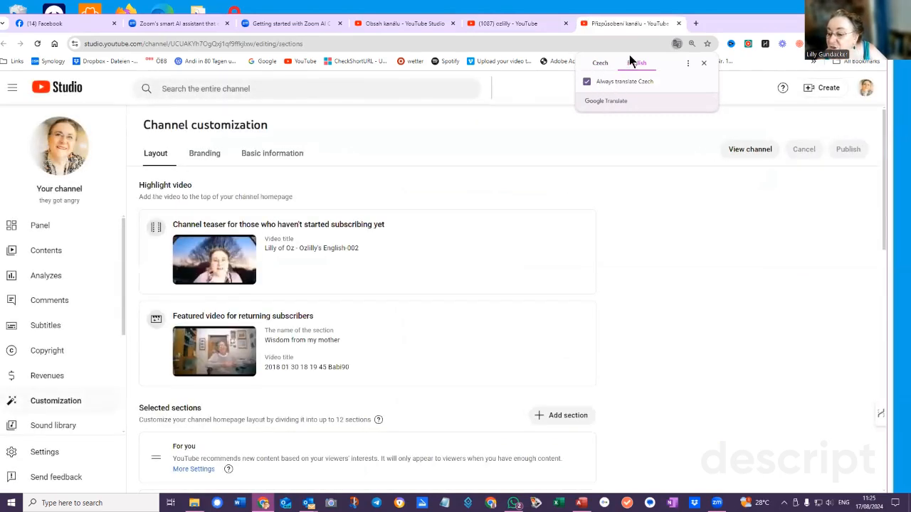
- Close the translate offer and reach Basic information via the Branding tab
{"action": "left_click", "coordinate": [636, 63]}
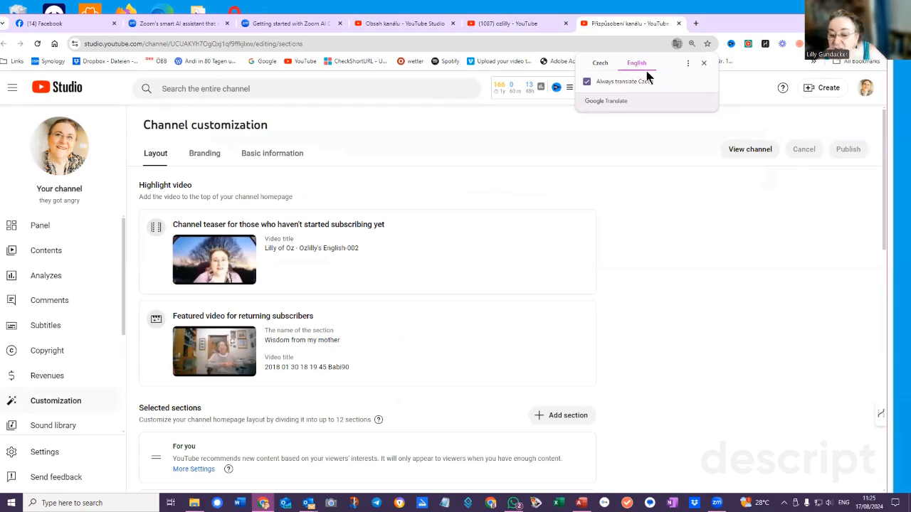
{"action": "left_click", "coordinate": [704, 62]}
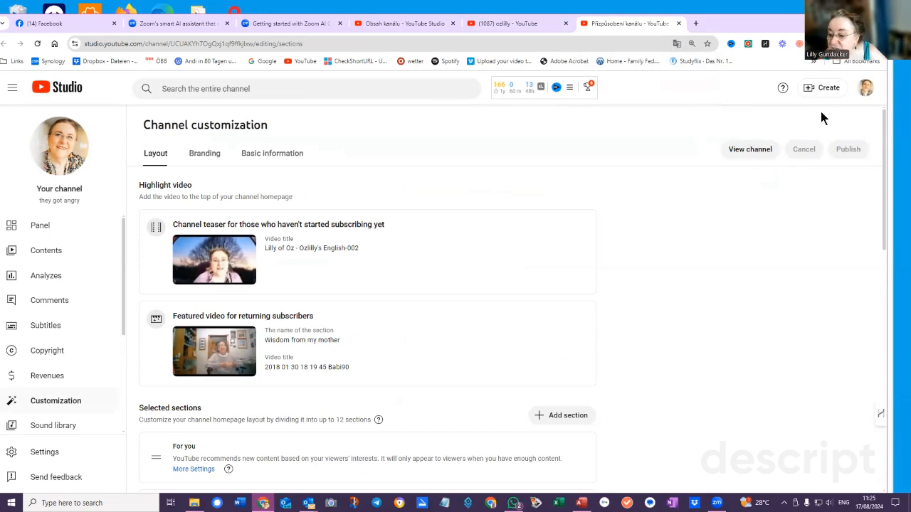
{"action": "mouse_move", "coordinate": [430, 236]}
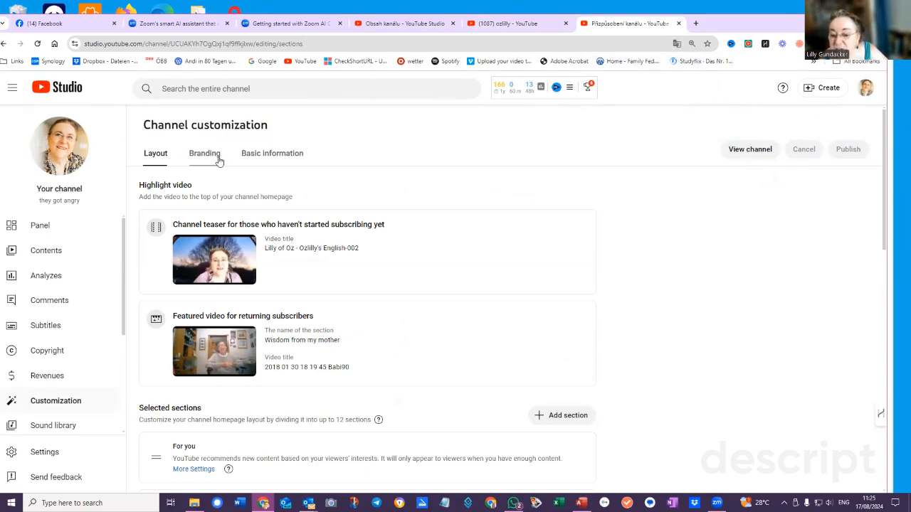
{"action": "left_click", "coordinate": [205, 154]}
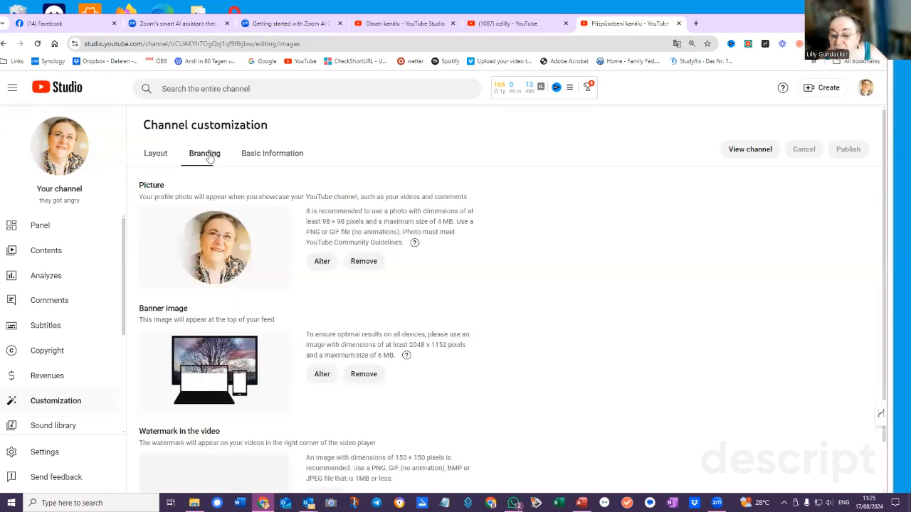
{"action": "left_click", "coordinate": [272, 154]}
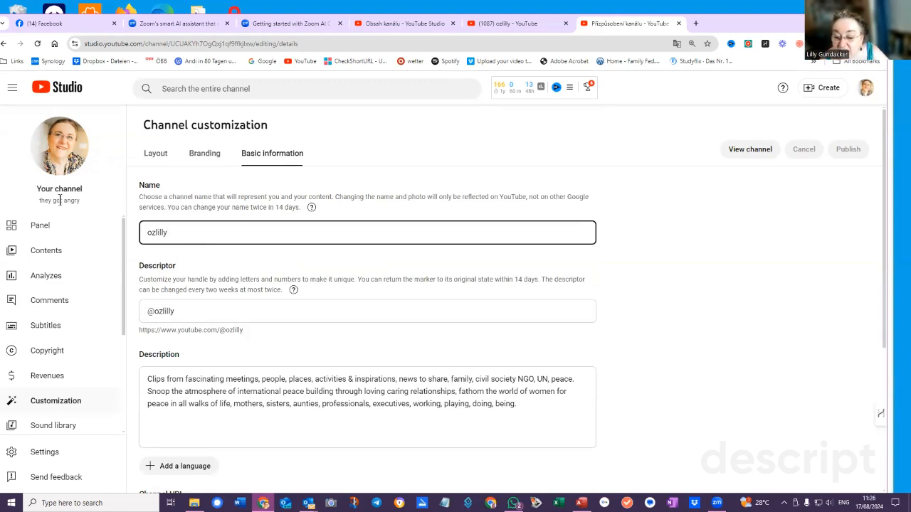
- Capitalize the channel name to 'Ozlilly', publish it and view the public channel
{"action": "left_click", "coordinate": [367, 310]}
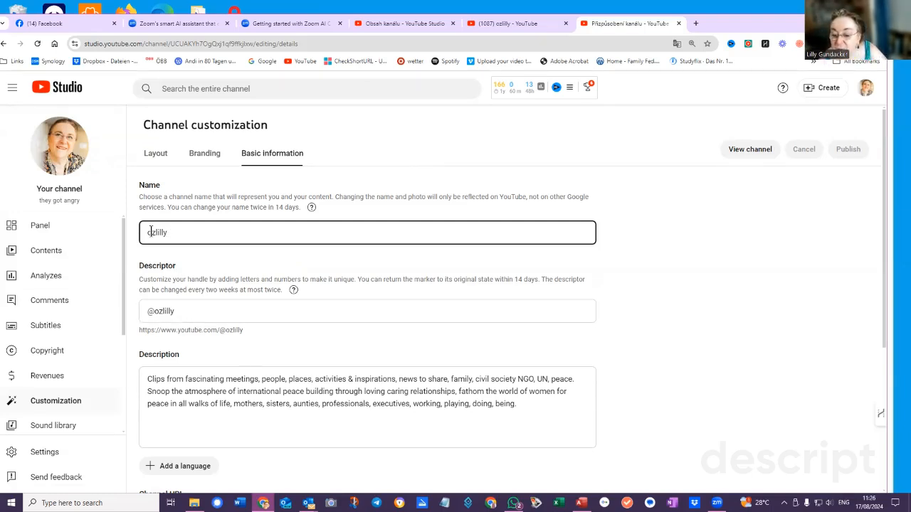
{"action": "double_click", "coordinate": [151, 232]}
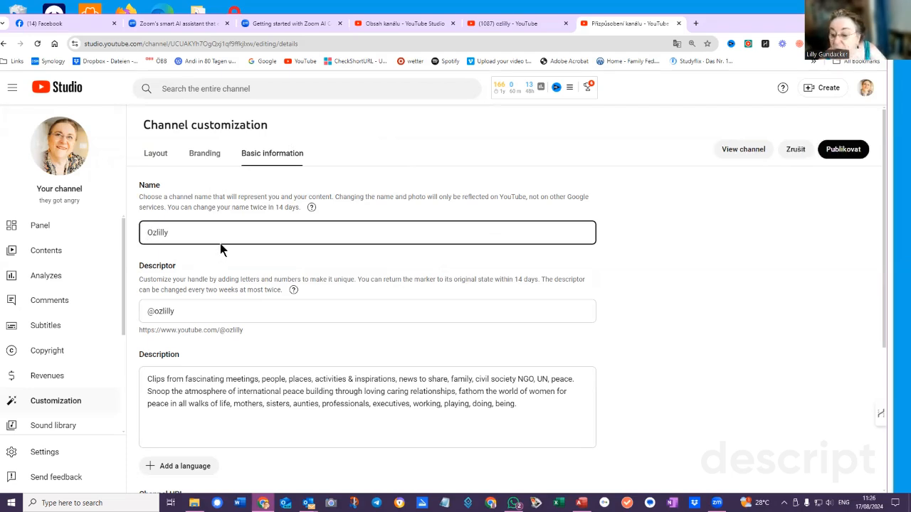
{"action": "mouse_move", "coordinate": [766, 249]}
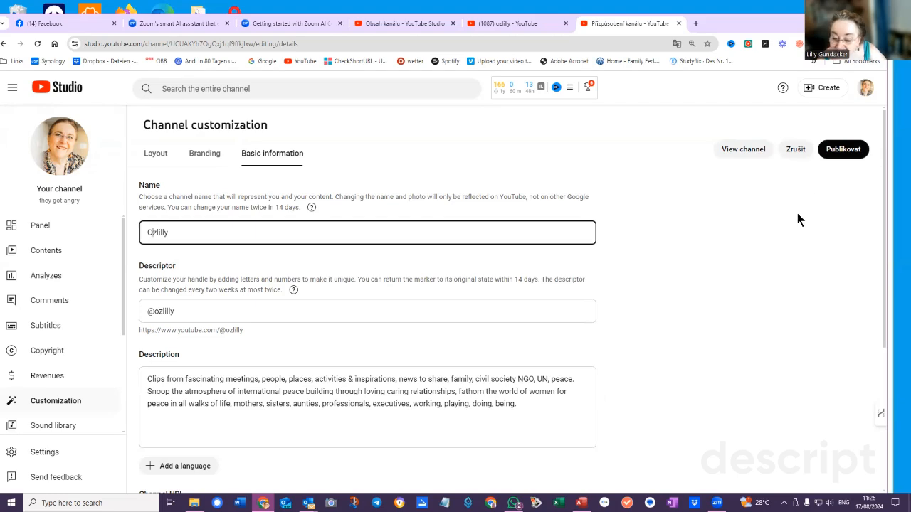
{"action": "mouse_move", "coordinate": [40, 210]}
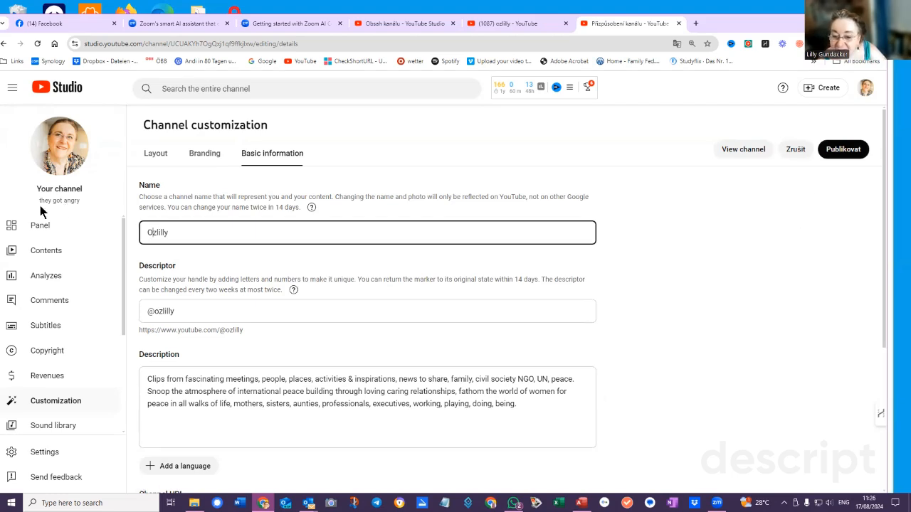
{"action": "left_click", "coordinate": [188, 232]}
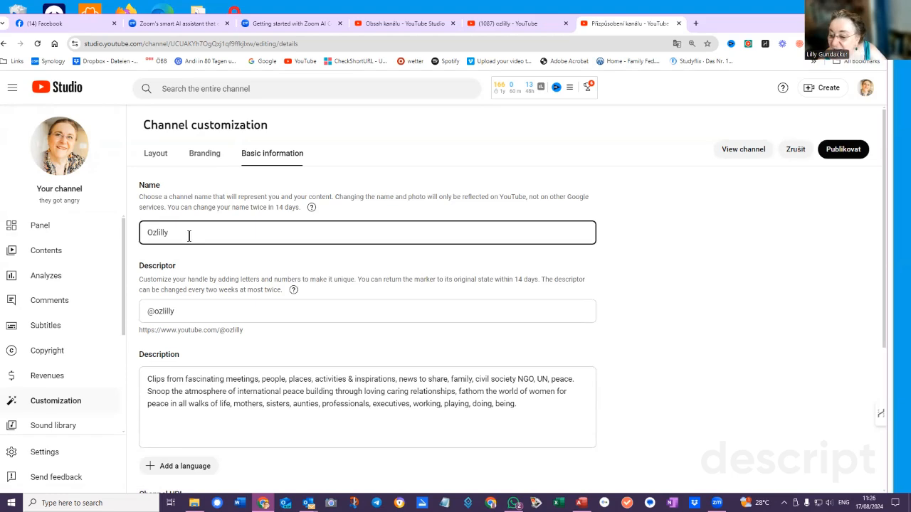
{"action": "left_click", "coordinate": [843, 150]}
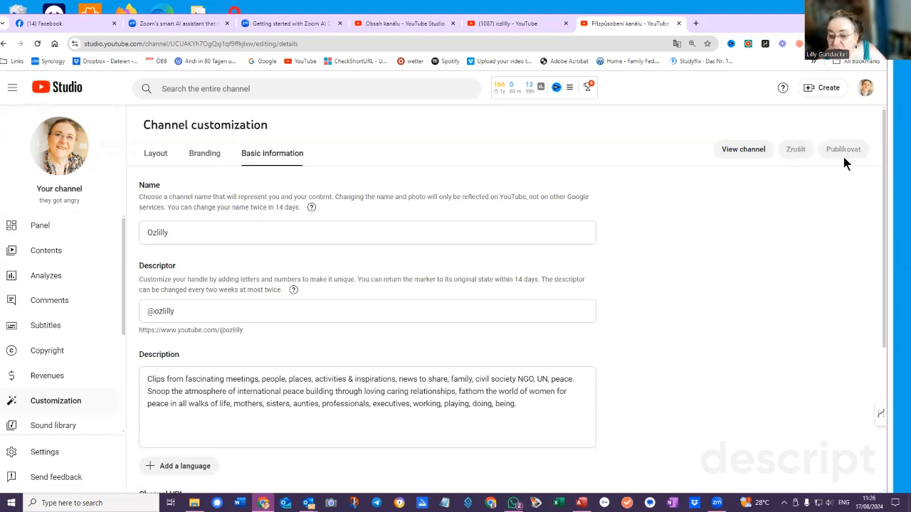
{"action": "mouse_move", "coordinate": [837, 193]}
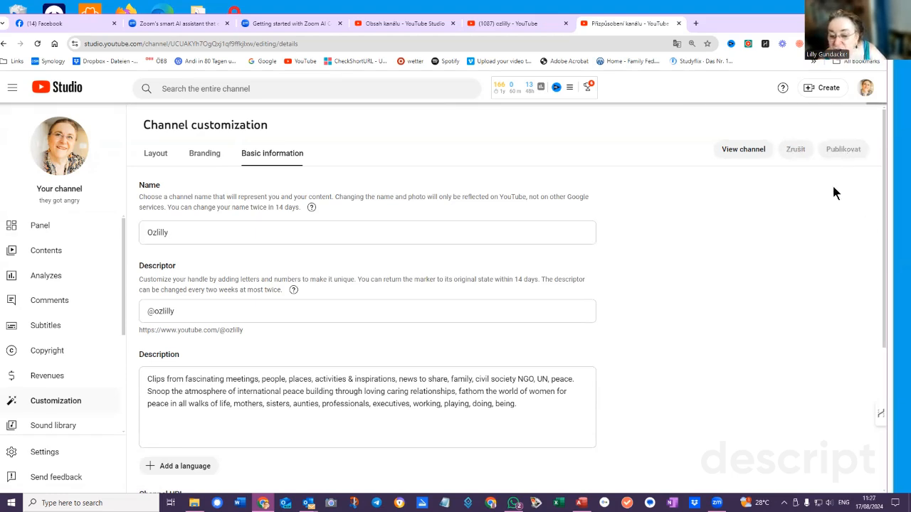
{"action": "left_click", "coordinate": [843, 150]}
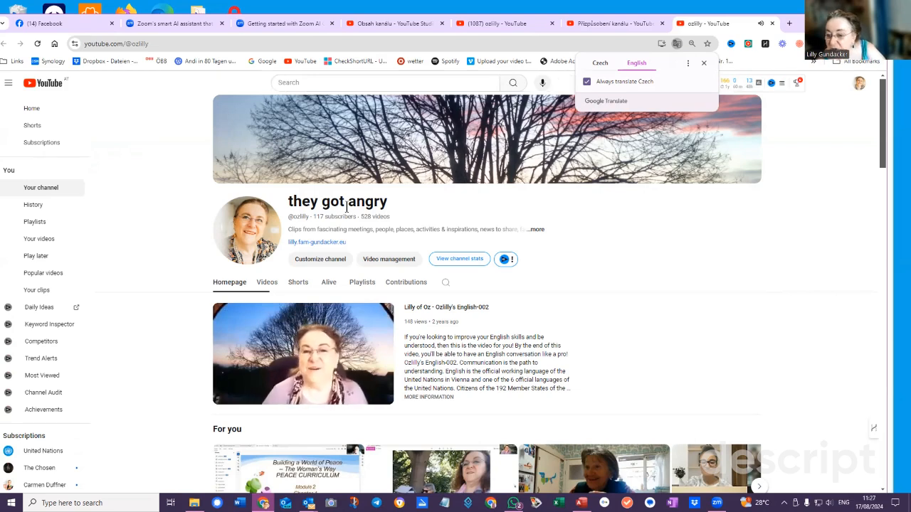
- Dismiss the Google Translate offer and scroll down the Ozlilly channel homepage
{"action": "left_click", "coordinate": [302, 353]}
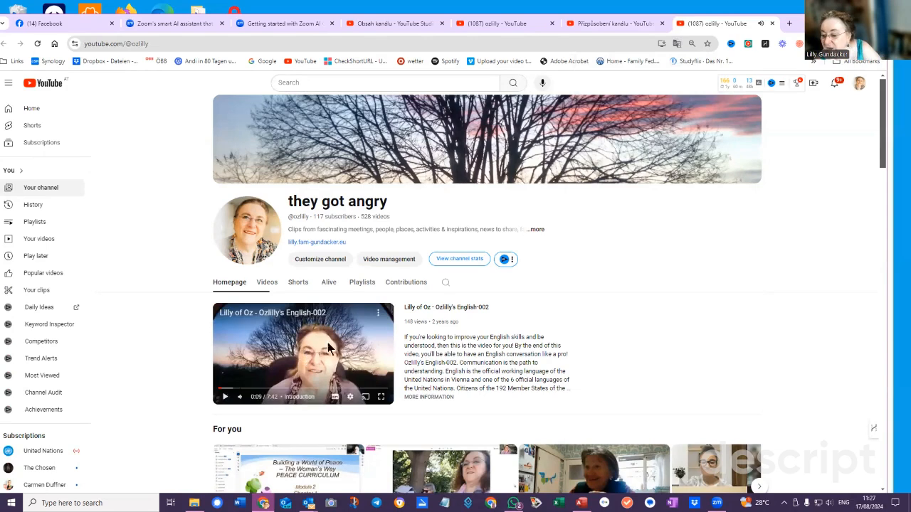
{"action": "mouse_move", "coordinate": [396, 208]}
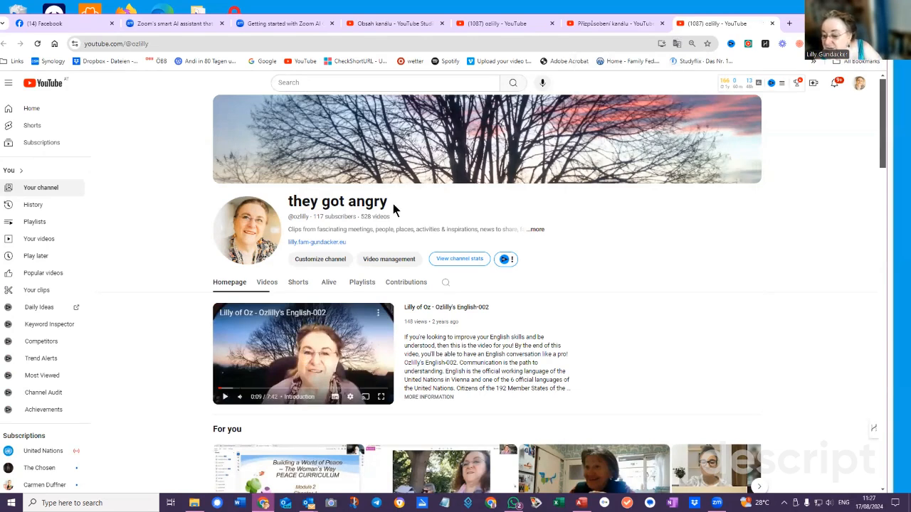
{"action": "mouse_move", "coordinate": [737, 269]}
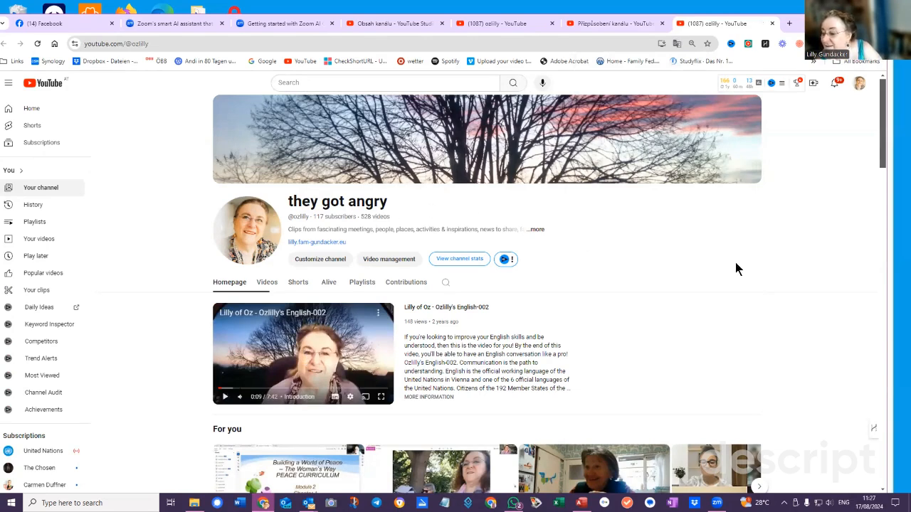
{"action": "scroll", "scroll_direction": "down", "scroll_amount": 3}
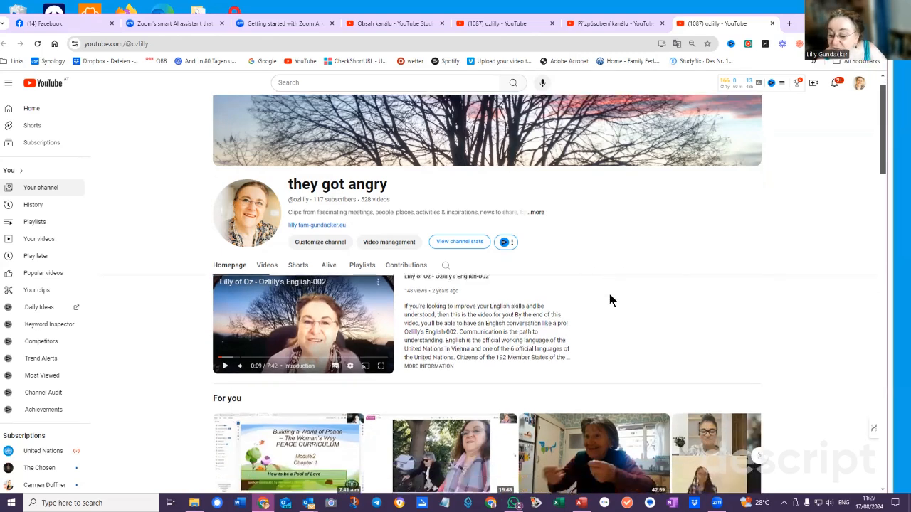